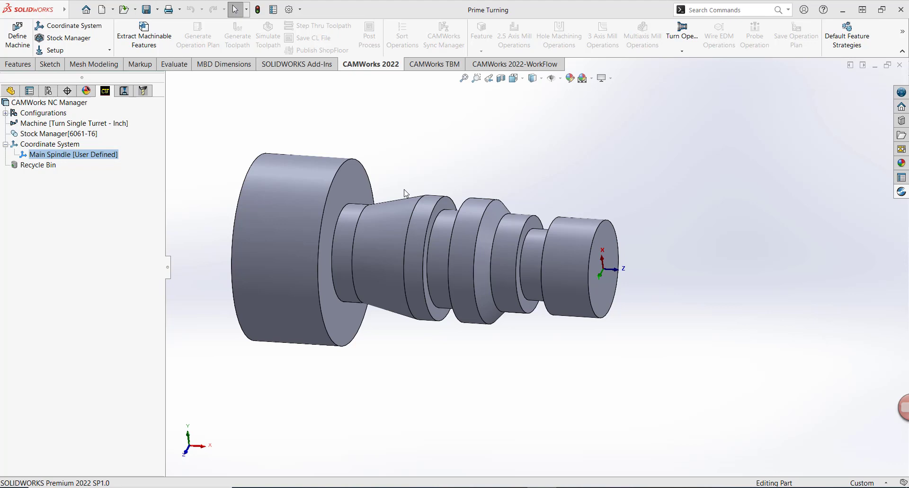
{"action": "mouse_move", "coordinate": [671, 257]}
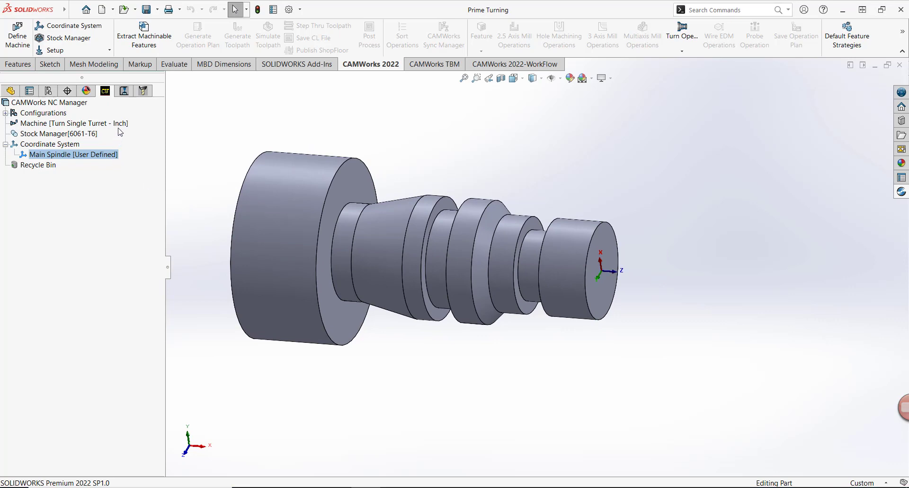
Preview the stock, extract machinable turning features, check Face Feature1 and generate the operation plan
{"action": "left_click", "coordinate": [55, 134]}
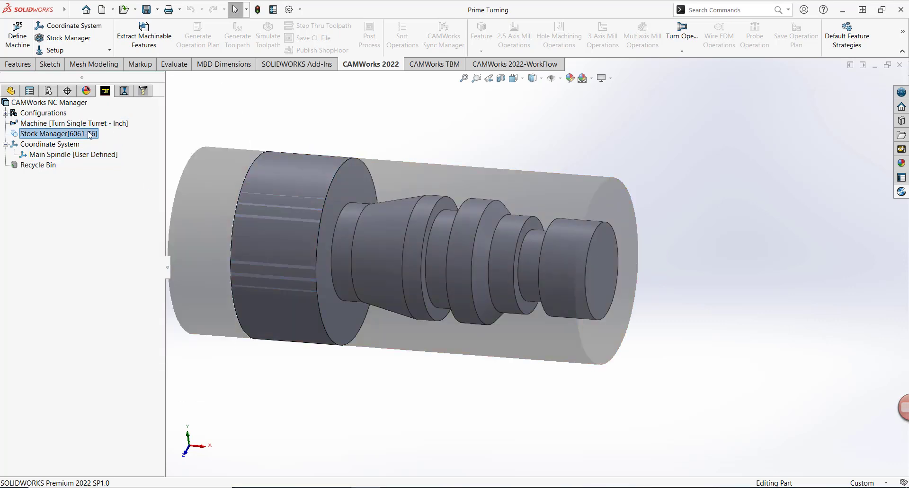
{"action": "left_click", "coordinate": [73, 154]}
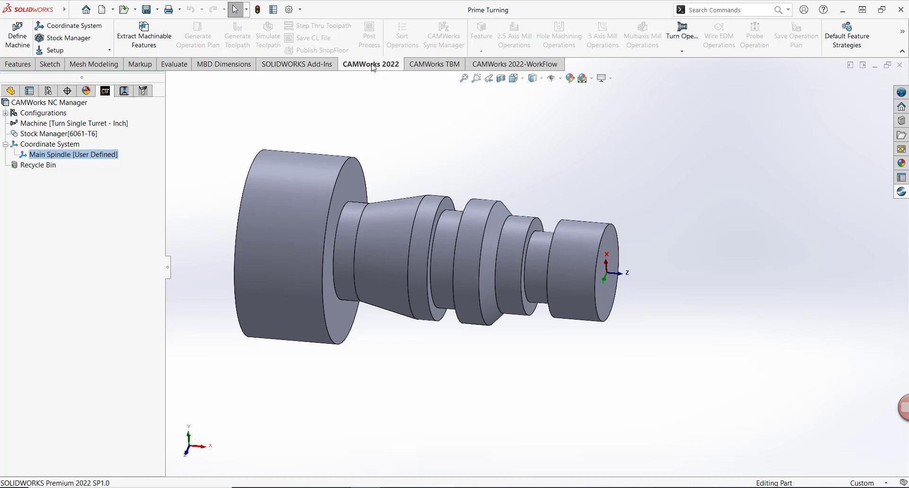
{"action": "mouse_move", "coordinate": [144, 35]}
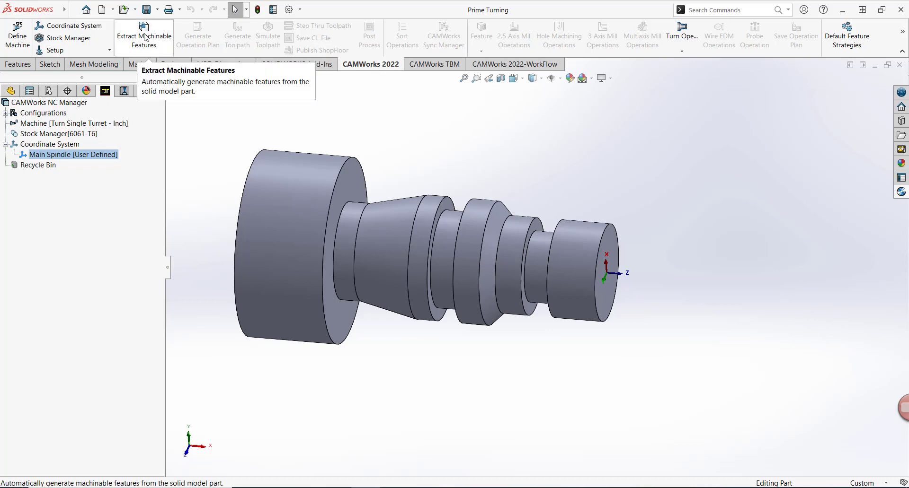
{"action": "left_click", "coordinate": [143, 37]}
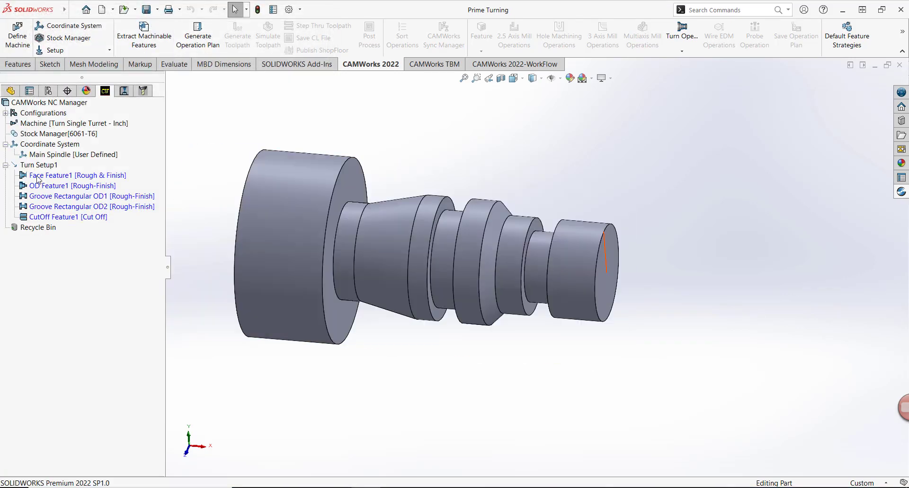
{"action": "left_click", "coordinate": [76, 175]}
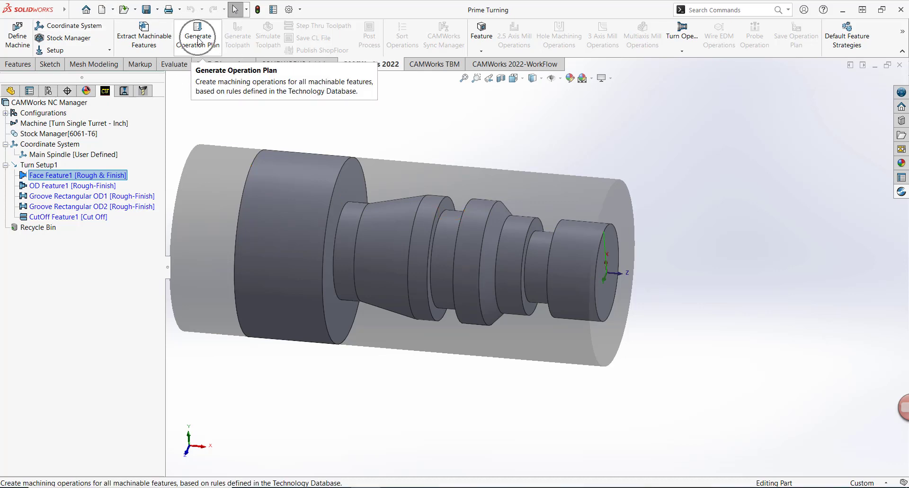
{"action": "left_click", "coordinate": [198, 35]}
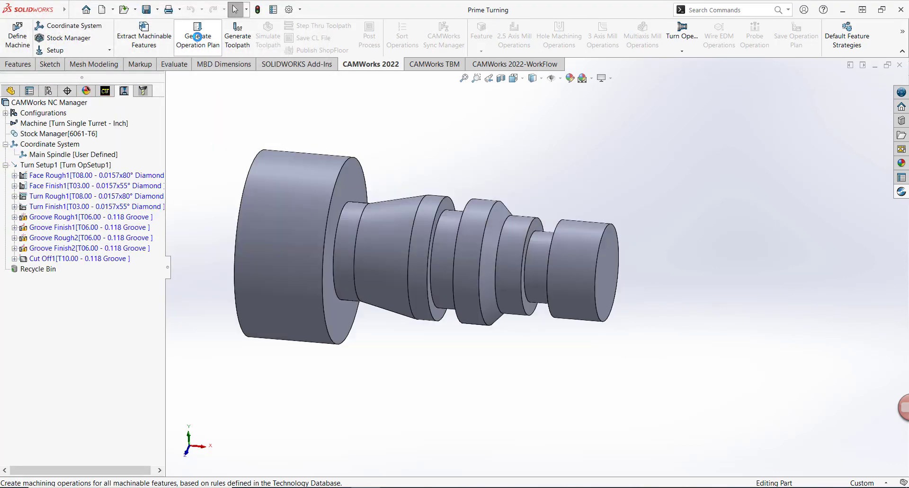
{"action": "mouse_move", "coordinate": [237, 35]}
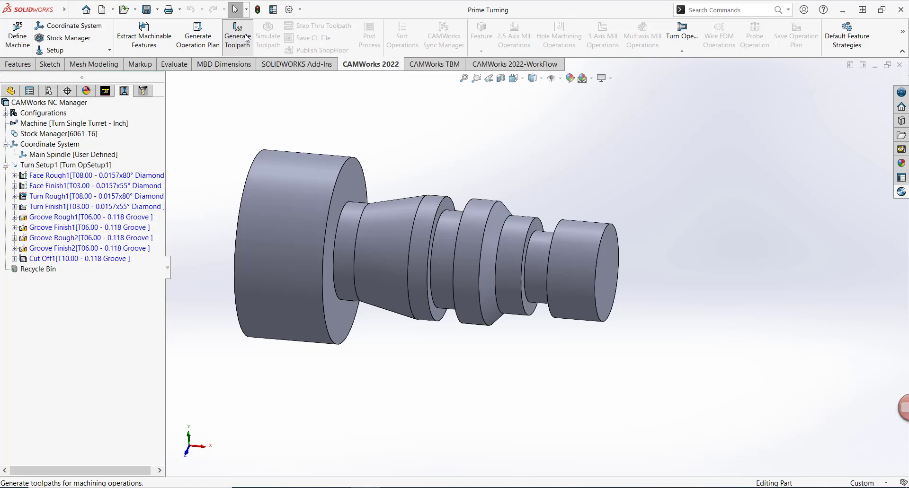
Generate all toolpaths and display the Turn Rough1 and Turn Finish1 paths on the part
{"action": "left_click", "coordinate": [236, 35]}
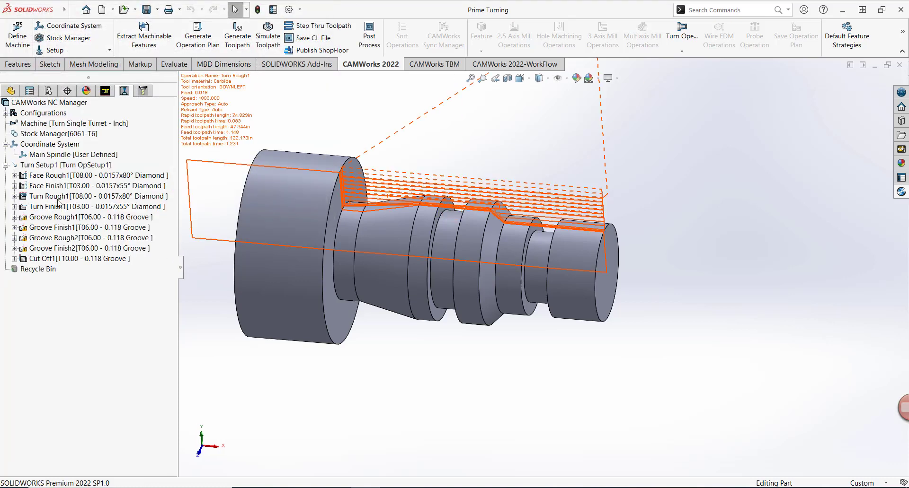
{"action": "left_click", "coordinate": [97, 197]}
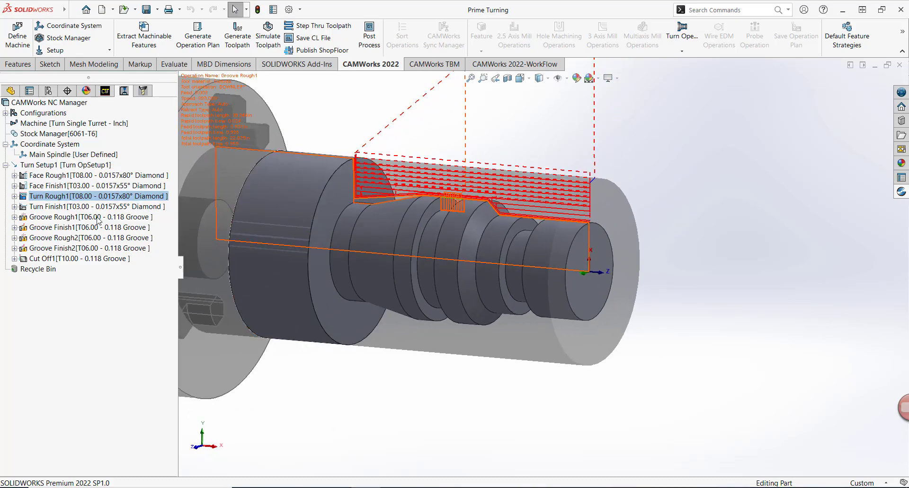
{"action": "left_click", "coordinate": [96, 208]}
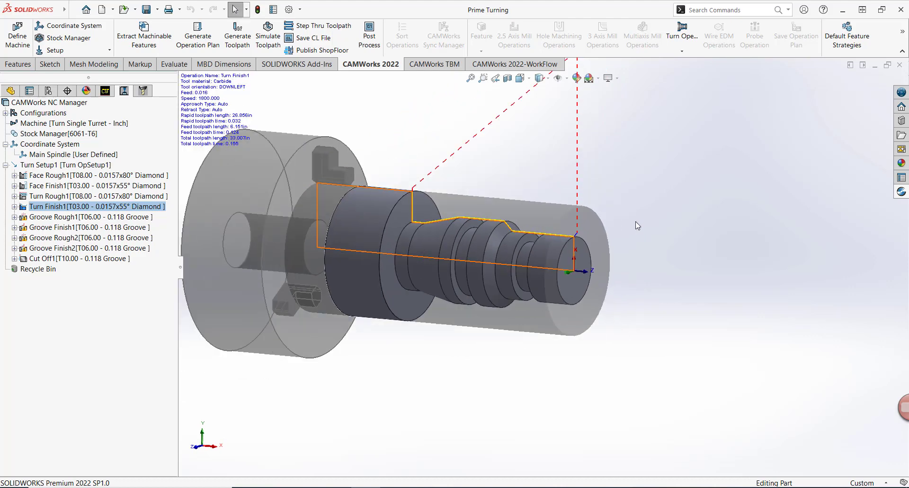
{"action": "mouse_move", "coordinate": [268, 35]}
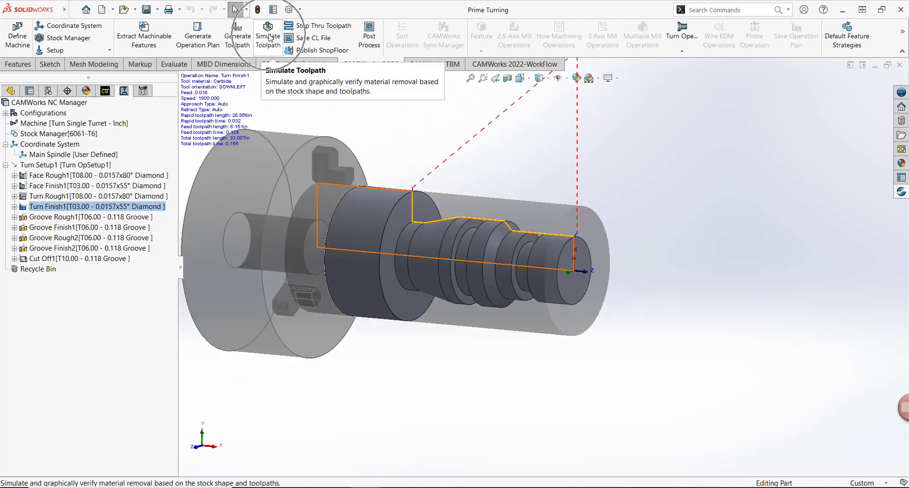
{"action": "left_click", "coordinate": [267, 34]}
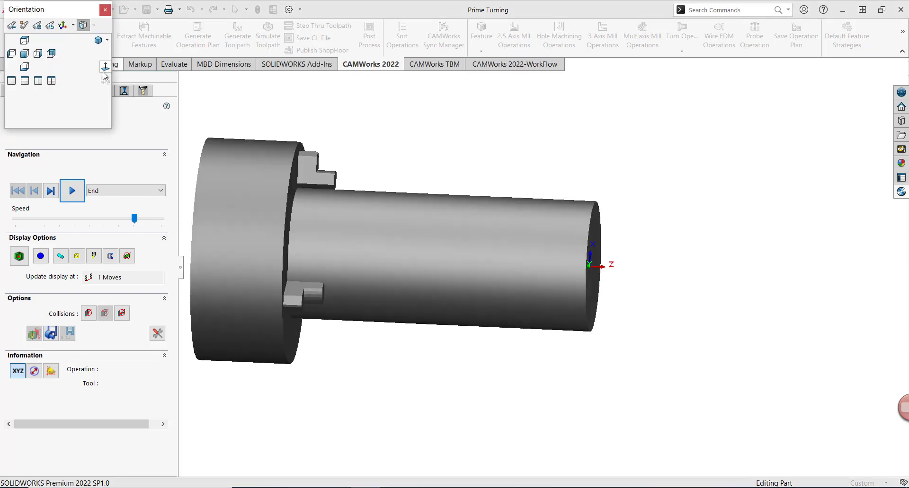
{"action": "left_click", "coordinate": [72, 190]}
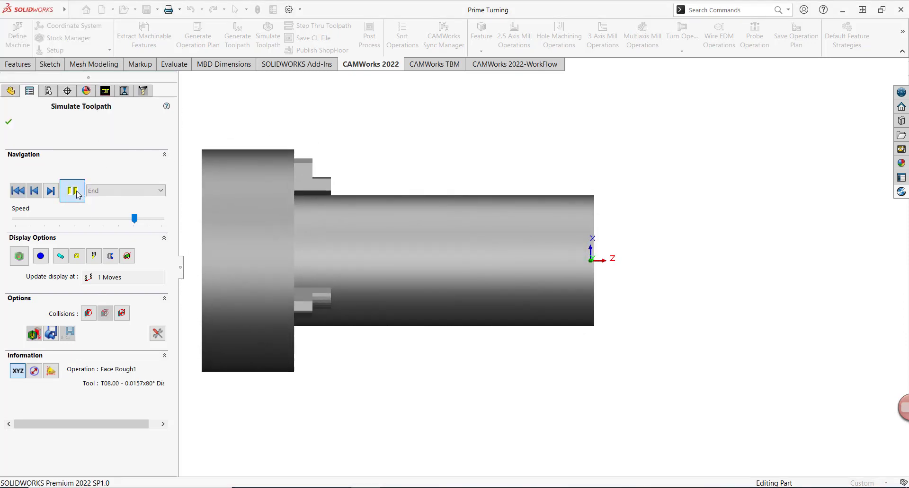
{"action": "left_click", "coordinate": [72, 190]}
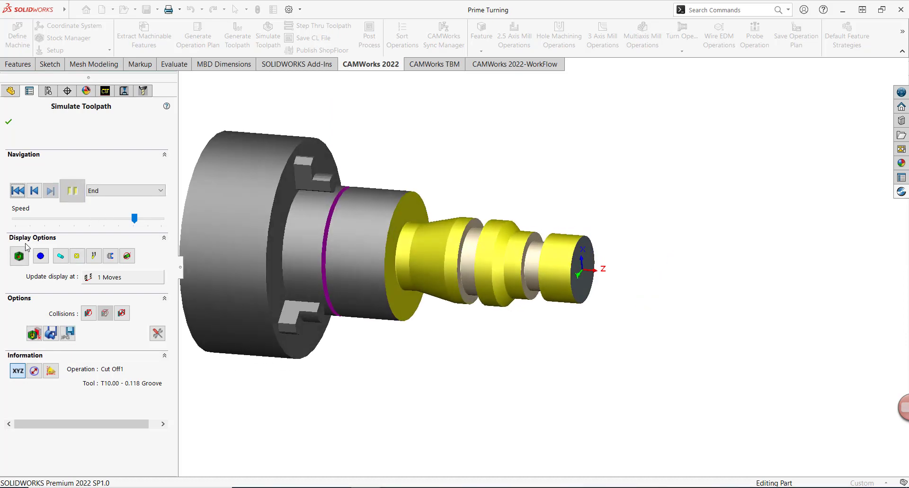
{"action": "left_click", "coordinate": [19, 256]}
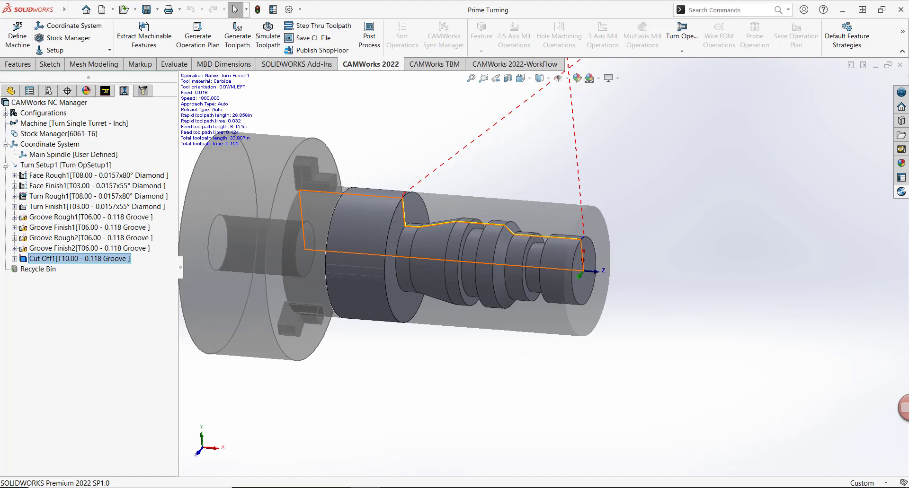
{"action": "mouse_move", "coordinate": [39, 320]}
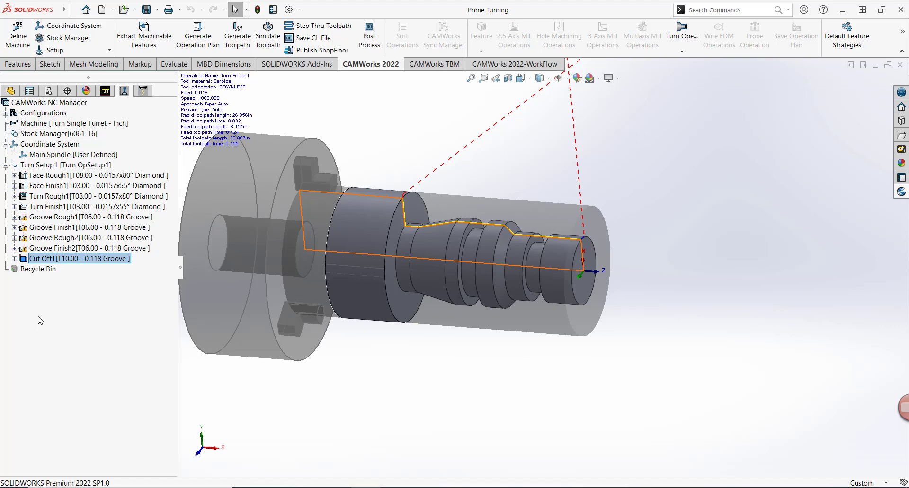
Open Turn Rough1's Operation Parameters via Edit Definition to see its turning profile settings
{"action": "left_click", "coordinate": [81, 197]}
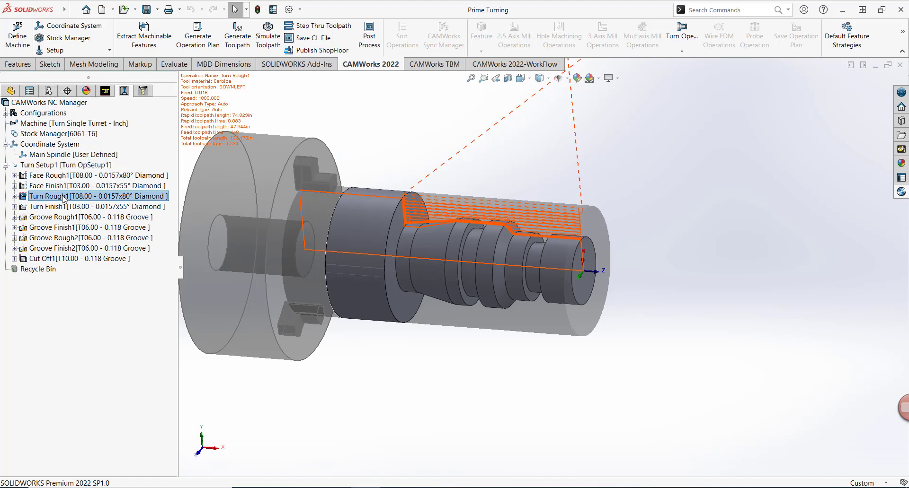
{"action": "right_click", "coordinate": [97, 196]}
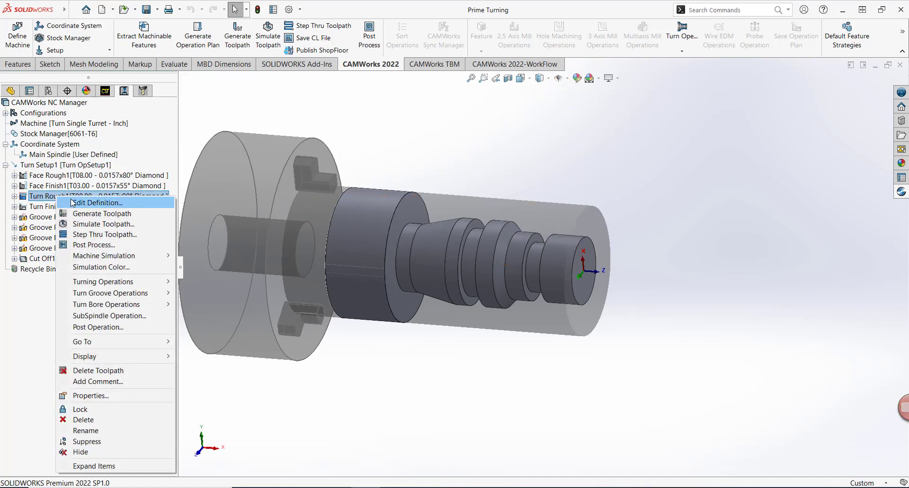
{"action": "left_click", "coordinate": [98, 196]}
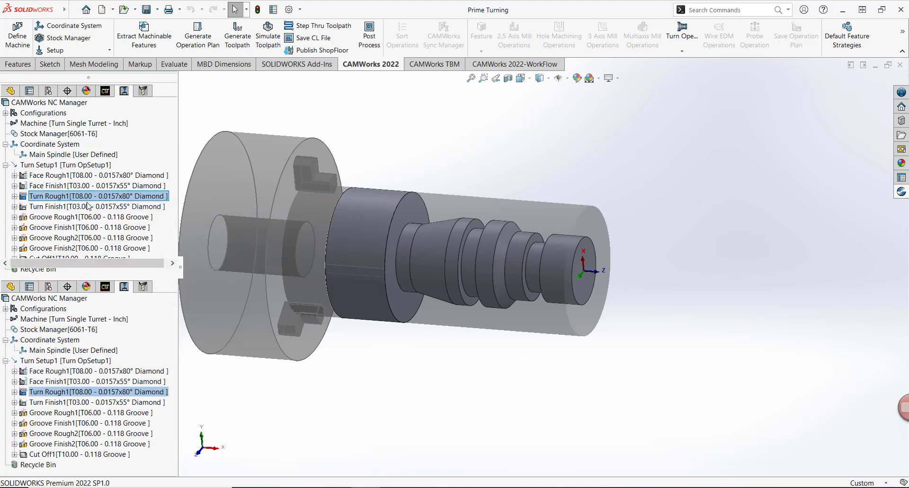
{"action": "mouse_move", "coordinate": [553, 306]}
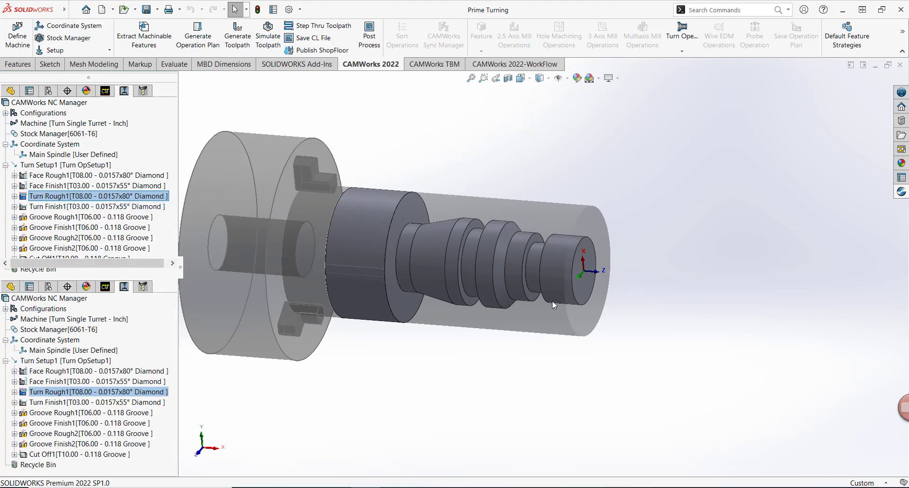
{"action": "double_click", "coordinate": [98, 195]}
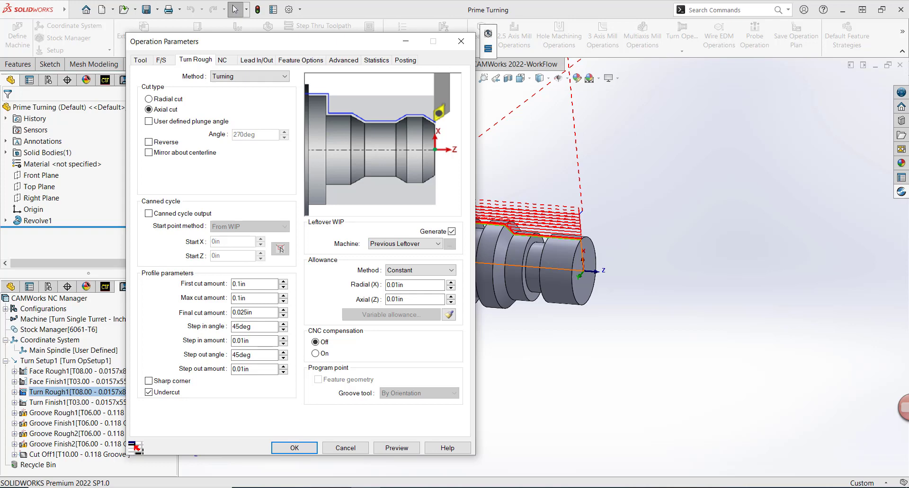
{"action": "mouse_move", "coordinate": [371, 85]}
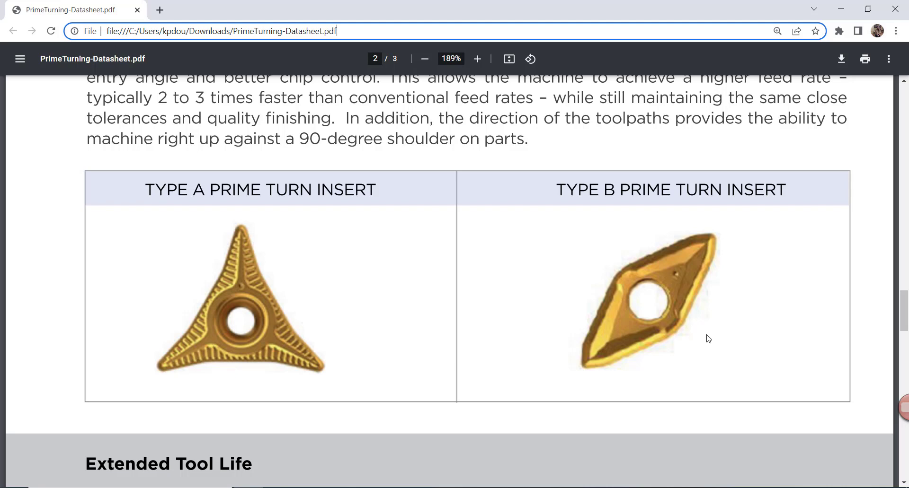
{"action": "mouse_move", "coordinate": [273, 360]}
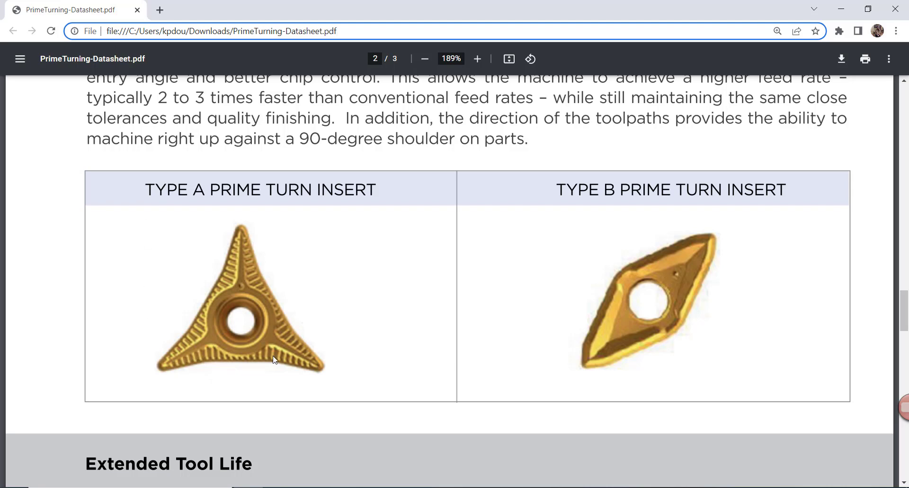
{"action": "mouse_move", "coordinate": [189, 352]}
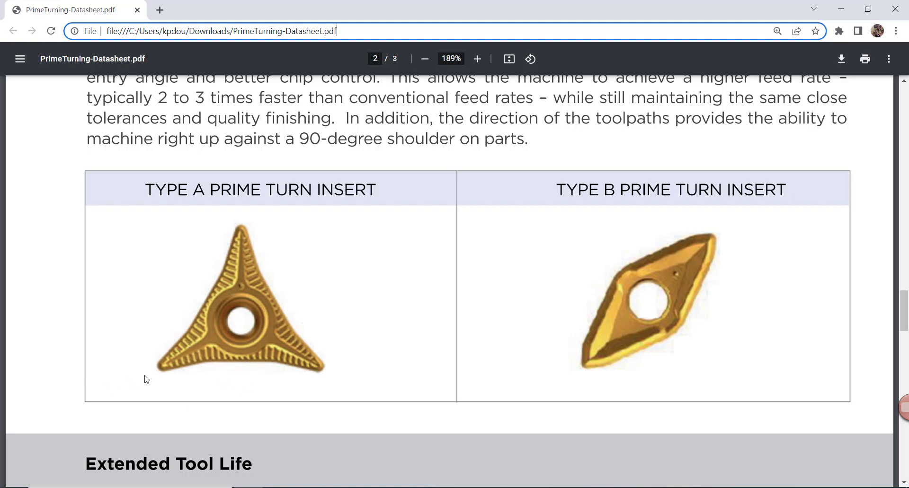
{"action": "mouse_move", "coordinate": [558, 356]}
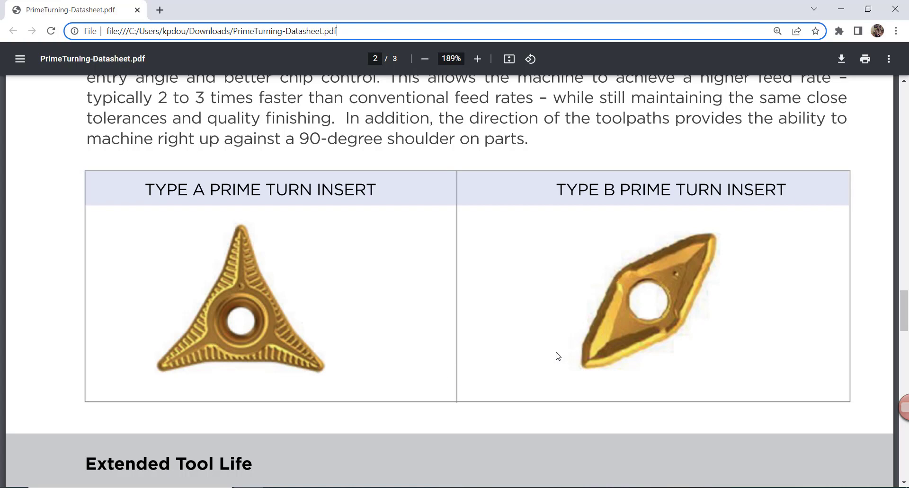
{"action": "mouse_move", "coordinate": [647, 354]}
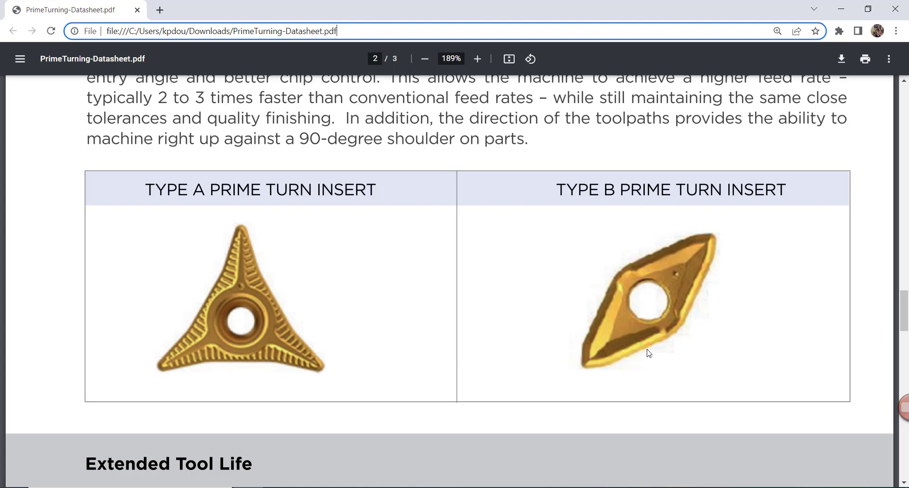
{"action": "mouse_move", "coordinate": [636, 349]}
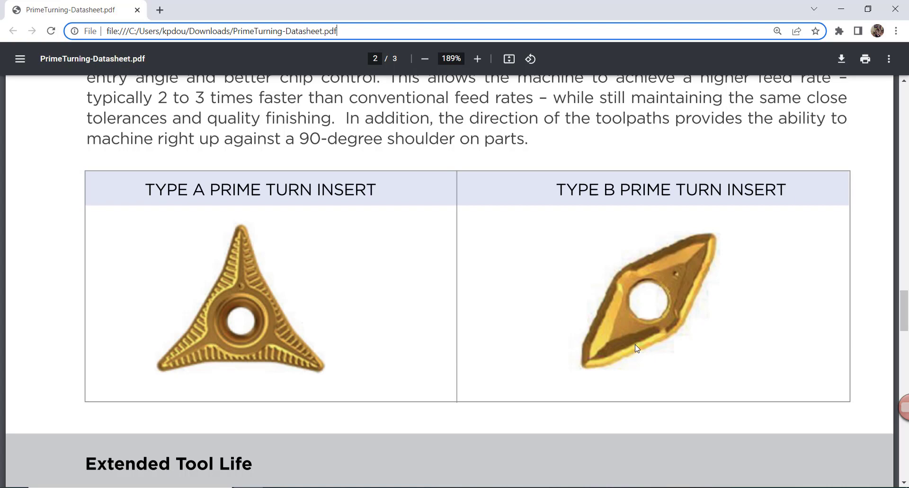
{"action": "mouse_move", "coordinate": [606, 307]}
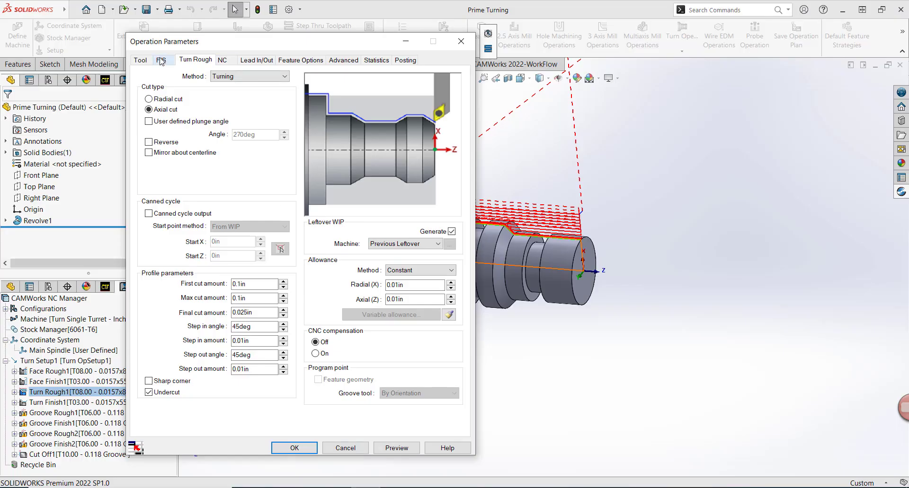
Show Turn Rough1's Tool Crib list and pick the last turn tool, the CP-A1108-L5 insert
{"action": "left_click", "coordinate": [141, 59]}
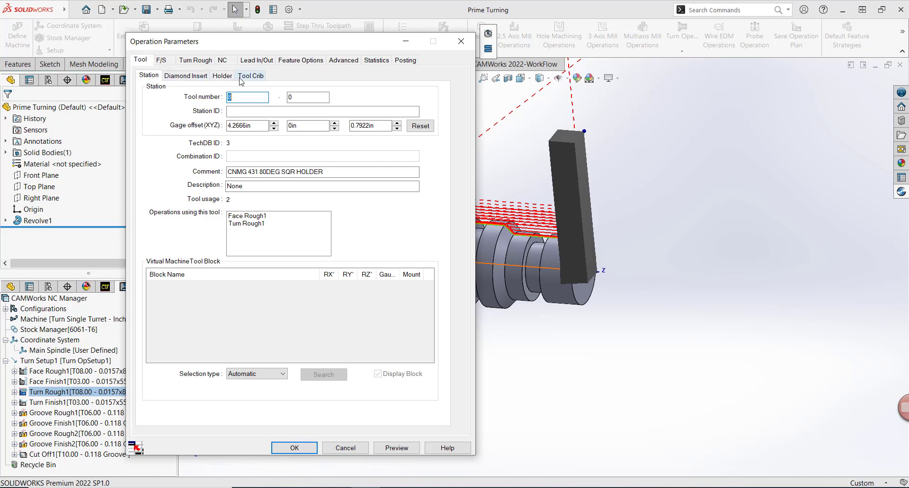
{"action": "left_click", "coordinate": [250, 75]}
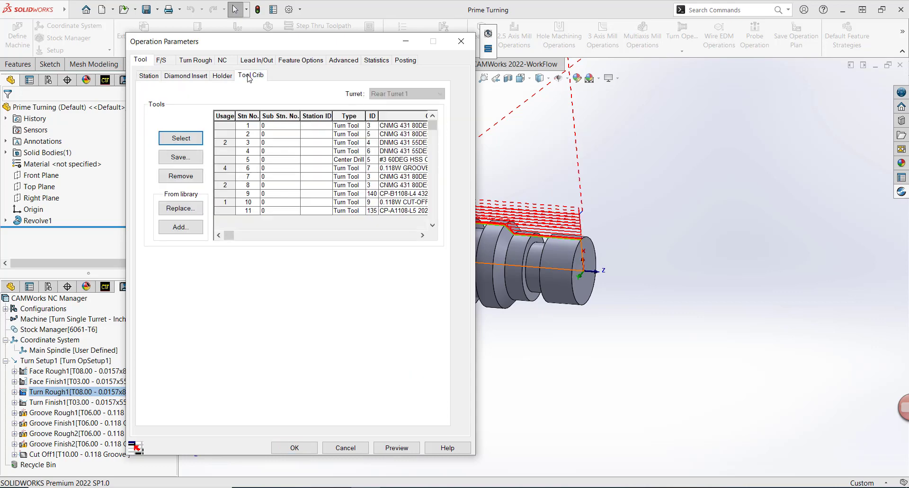
{"action": "left_click", "coordinate": [248, 193]}
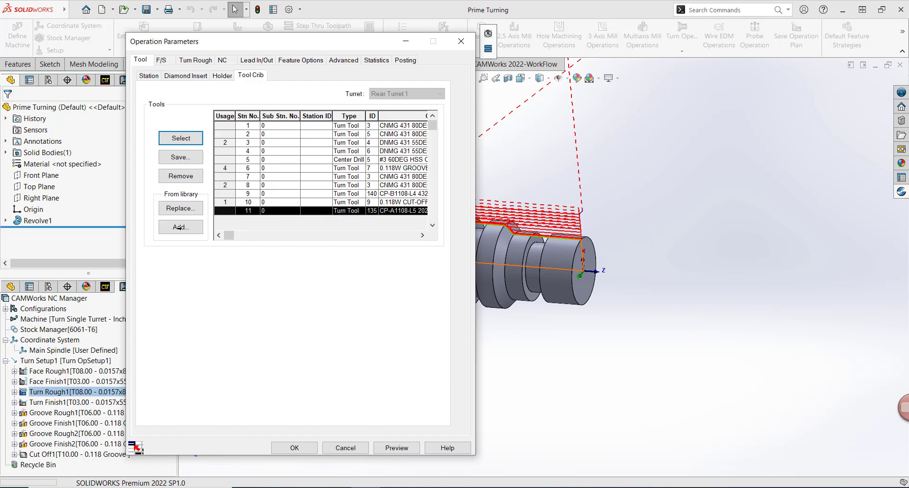
{"action": "left_click", "coordinate": [179, 139]}
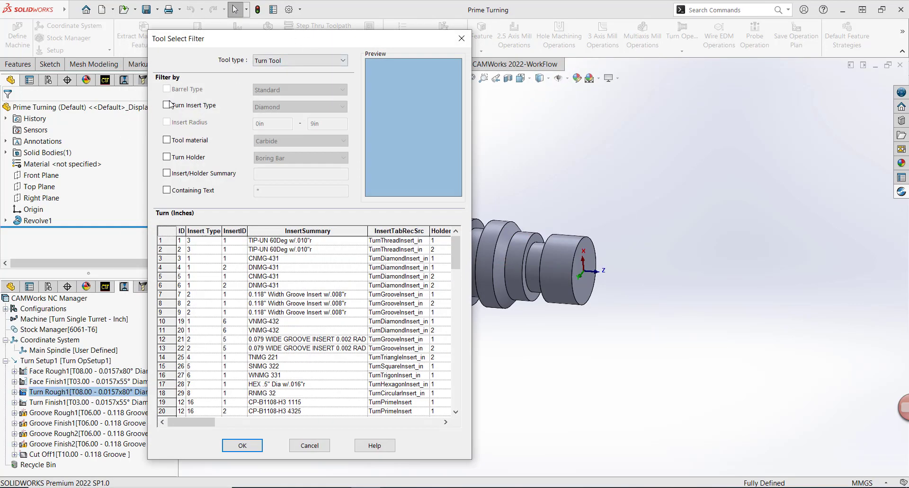
{"action": "left_click", "coordinate": [167, 105]}
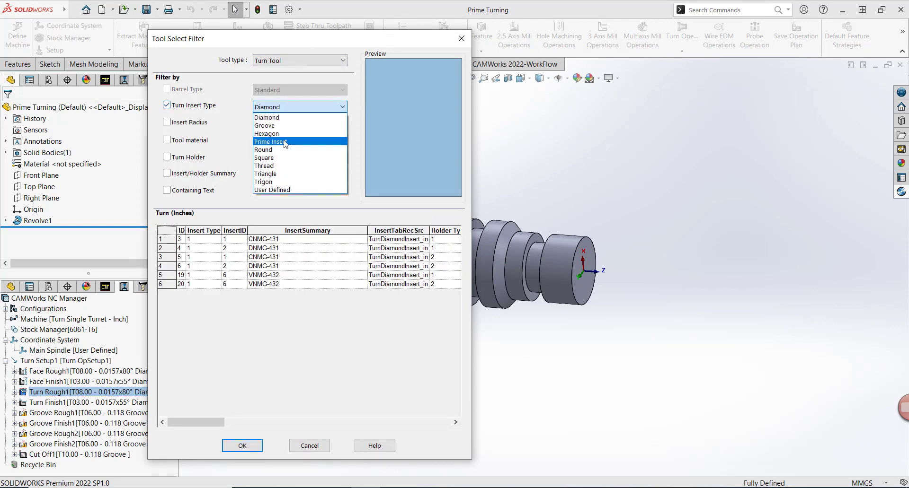
{"action": "mouse_move", "coordinate": [288, 146]}
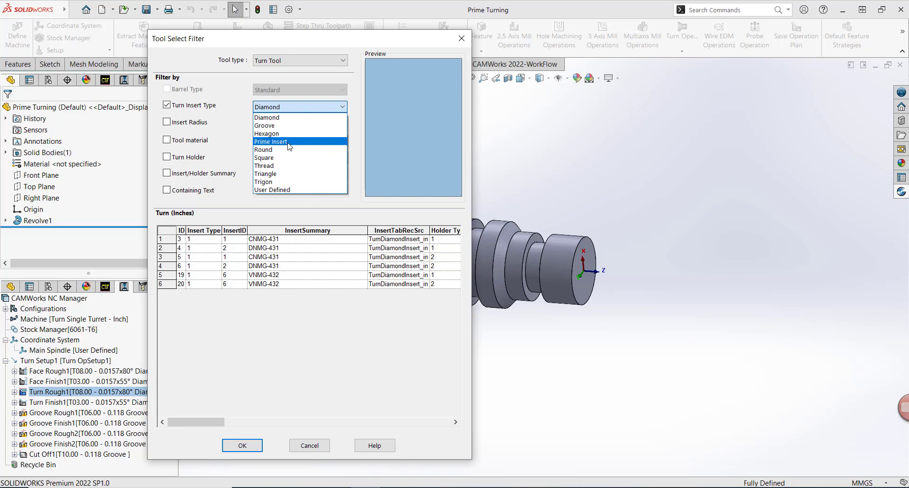
{"action": "left_click", "coordinate": [270, 141]}
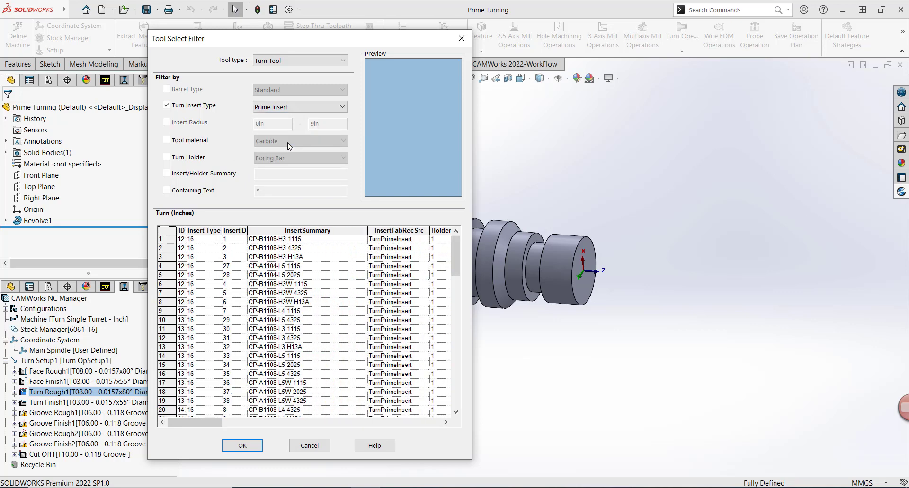
{"action": "mouse_move", "coordinate": [452, 223]}
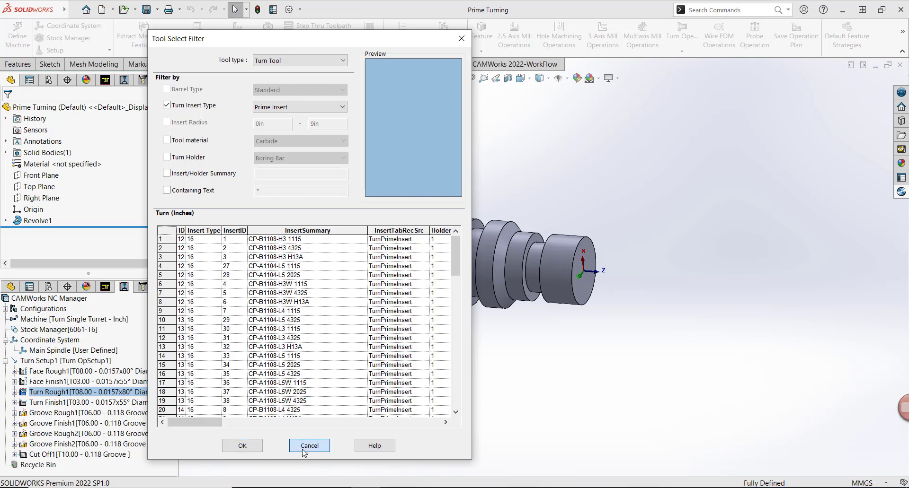
{"action": "left_click", "coordinate": [308, 445]}
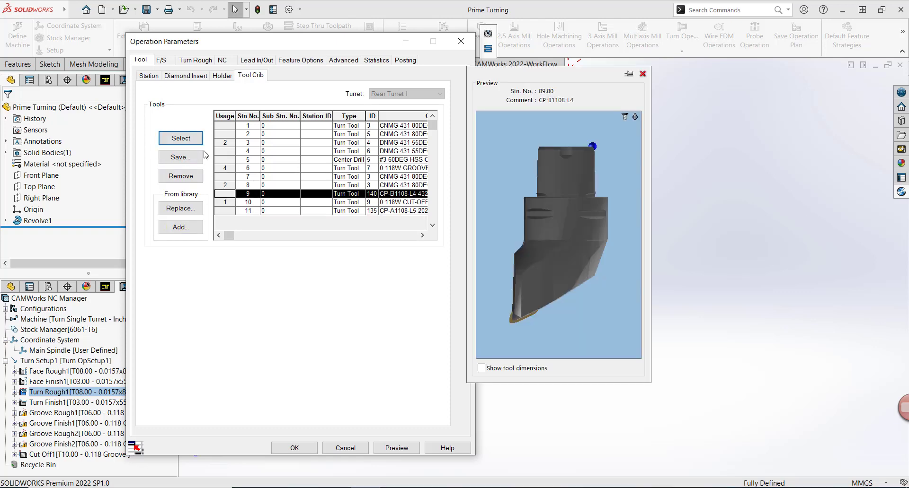
Assign the station 9 CP-B1108-L4 4325 prime tool, check its insert, and return to Turn Rough settings
{"action": "left_click", "coordinate": [179, 138]}
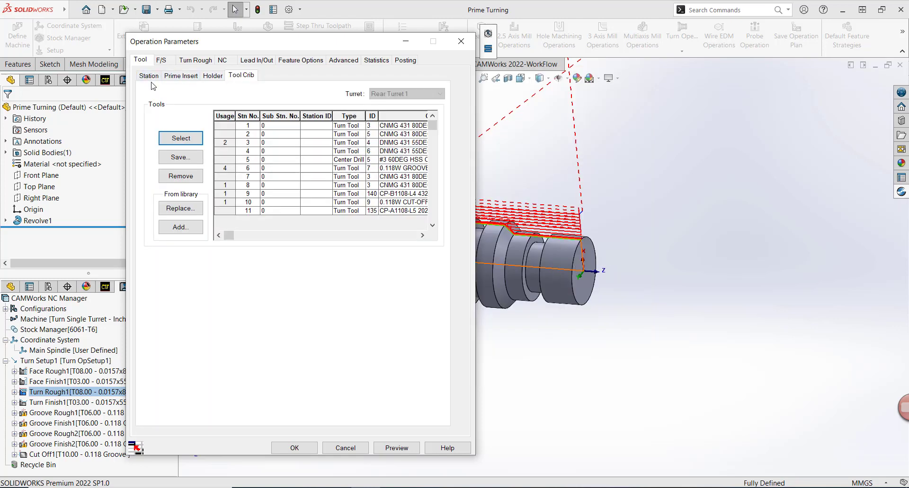
{"action": "left_click", "coordinate": [180, 76]}
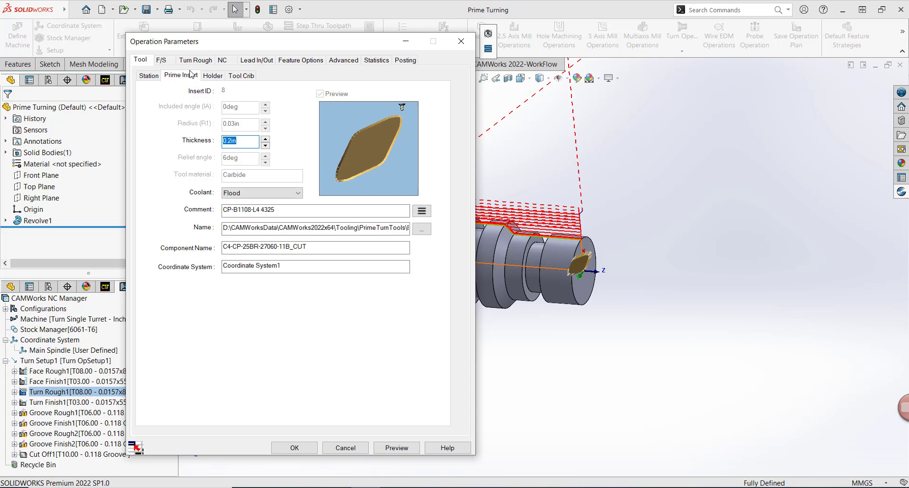
{"action": "left_click", "coordinate": [195, 59]}
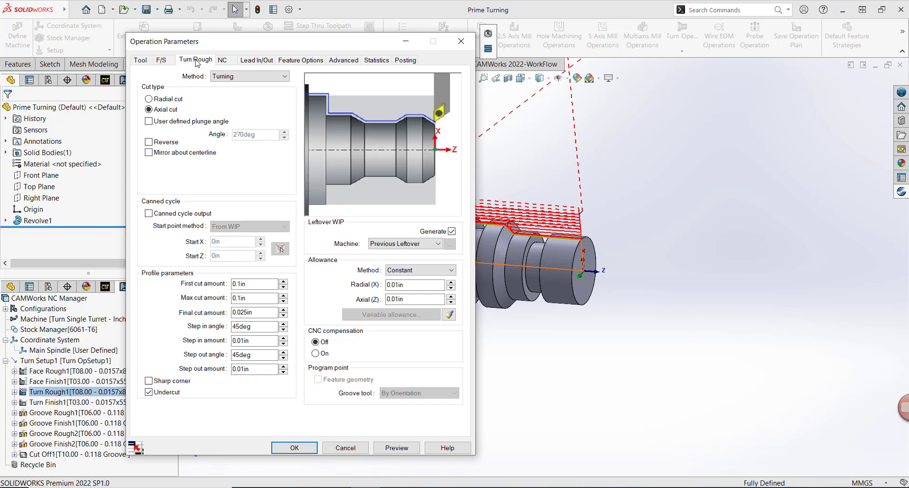
Set Turn Rough1's method to PrimeTurning and enable Reverse so it cuts from the opposite direction
{"action": "left_click", "coordinate": [246, 76]}
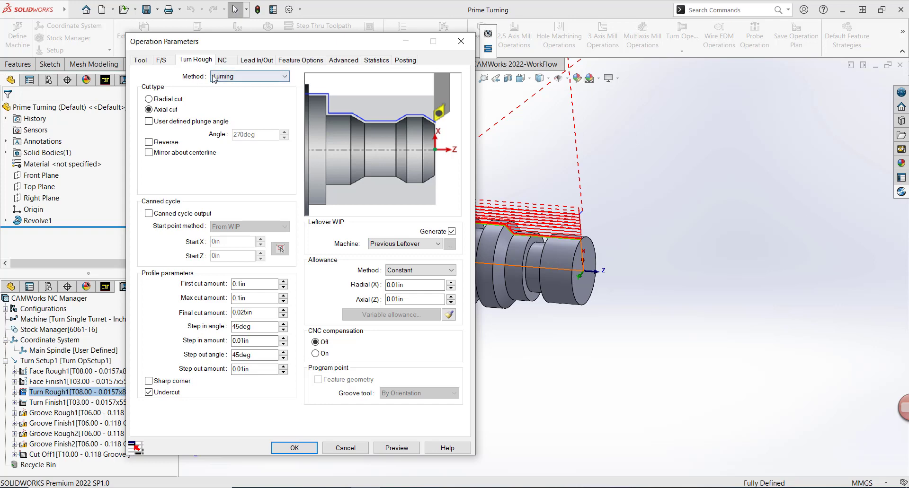
{"action": "left_click", "coordinate": [249, 76]}
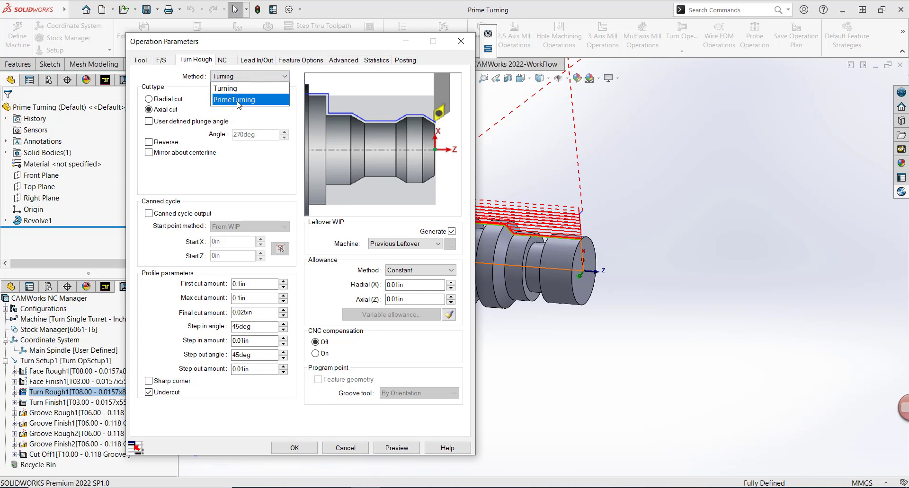
{"action": "left_click", "coordinate": [235, 99]}
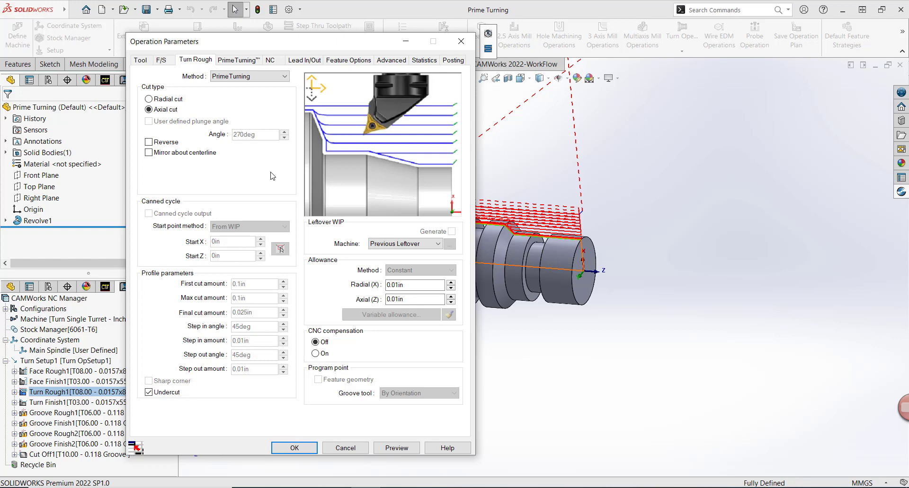
{"action": "mouse_move", "coordinate": [273, 177]}
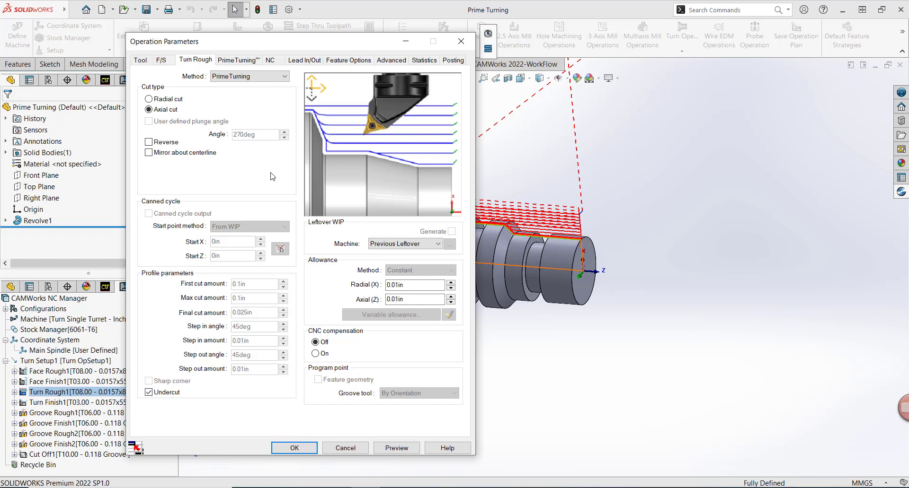
{"action": "mouse_move", "coordinate": [176, 127]}
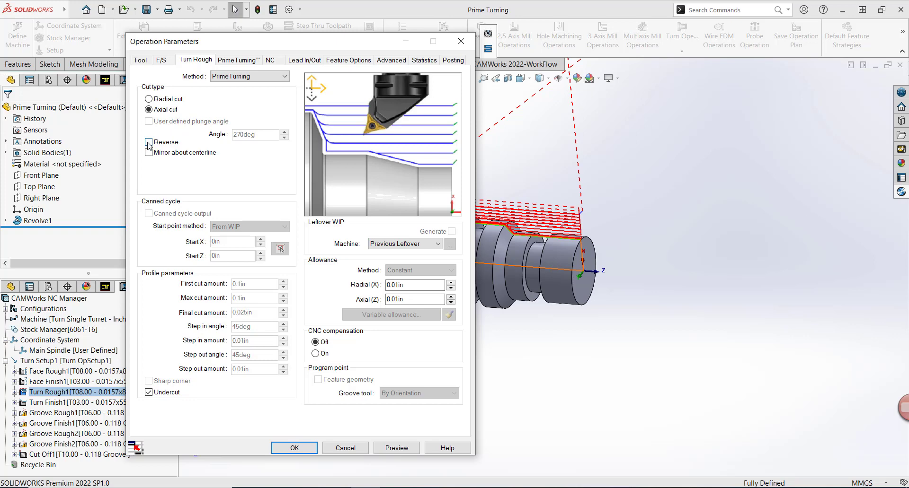
{"action": "left_click", "coordinate": [149, 142]}
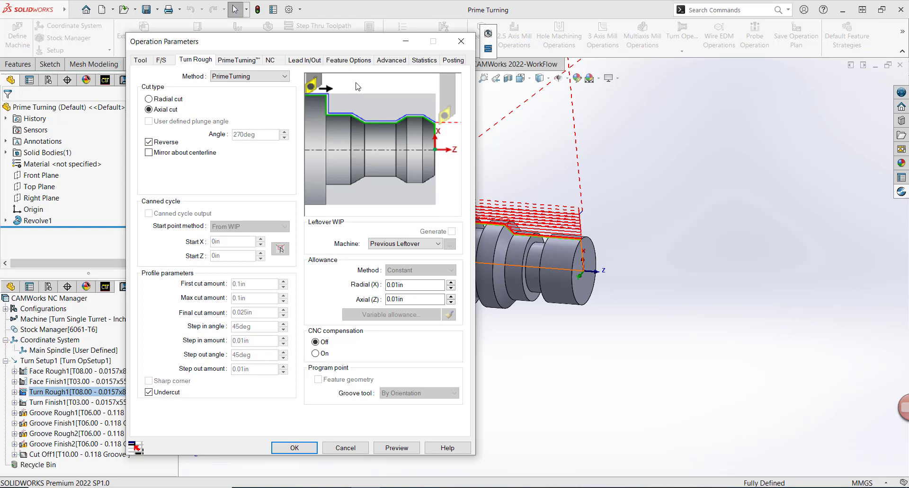
{"action": "mouse_move", "coordinate": [336, 93]}
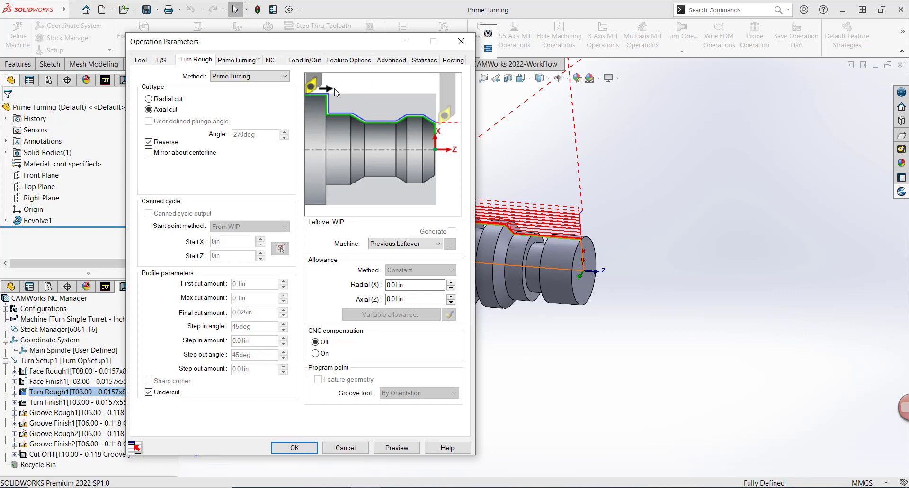
{"action": "mouse_move", "coordinate": [451, 118]}
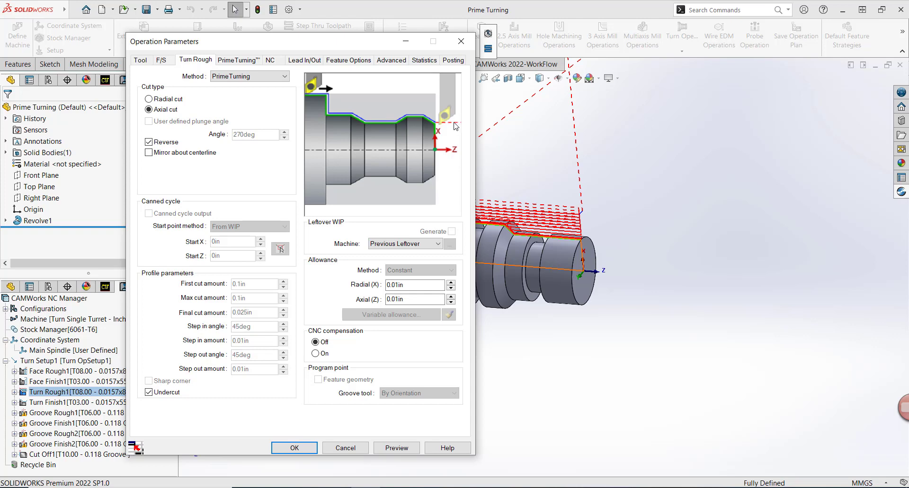
{"action": "mouse_move", "coordinate": [288, 297]}
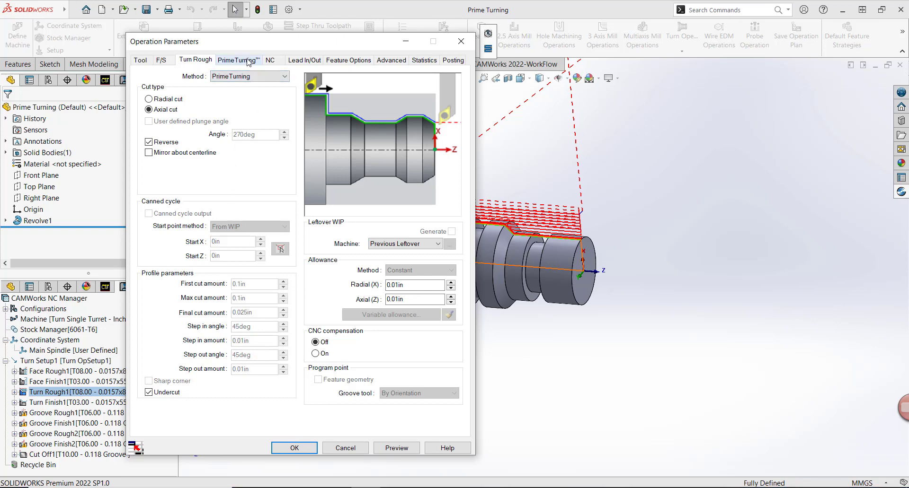
Review Turn Rough1's PrimeTurning parameters with 0in arc radius and exit length and accept with OK
{"action": "left_click", "coordinate": [237, 59]}
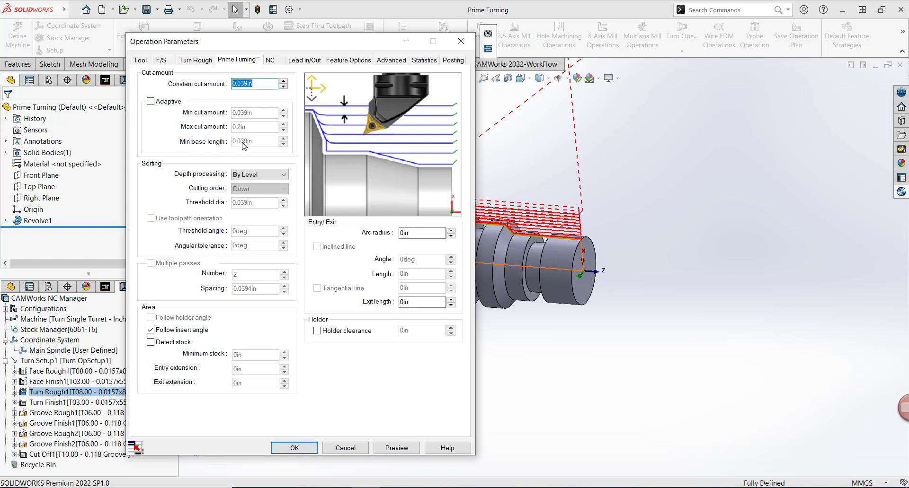
{"action": "mouse_move", "coordinate": [400, 198]}
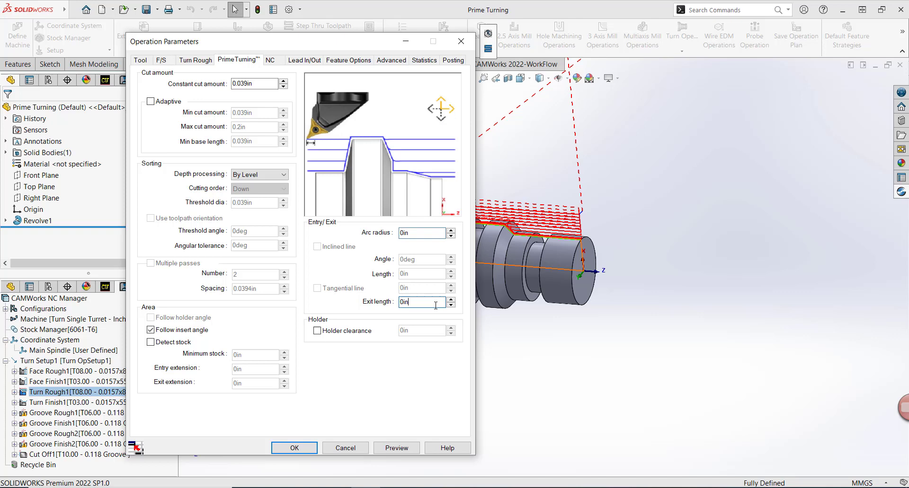
{"action": "mouse_move", "coordinate": [316, 332]}
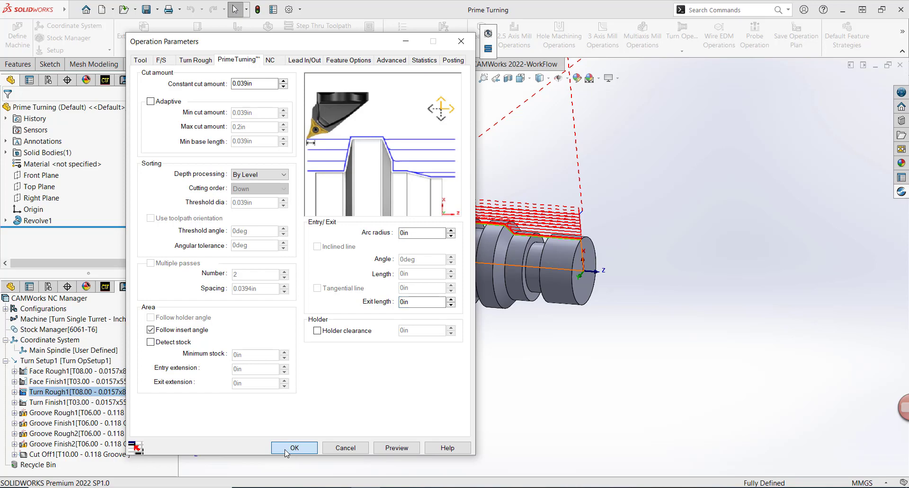
{"action": "left_click", "coordinate": [294, 448]}
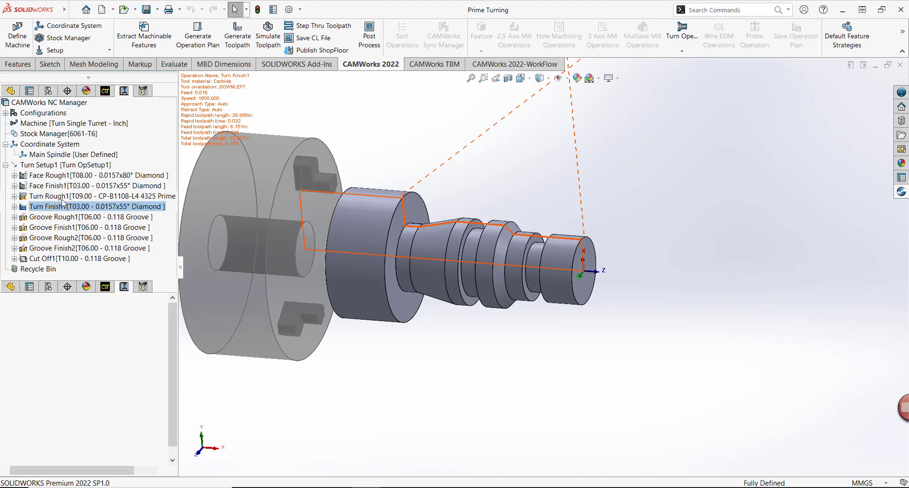
Give Turn Finish1 the CP-A1108-L5 2025 prime tool from the Tool Crib and view its Prime Insert details
{"action": "double_click", "coordinate": [93, 208]}
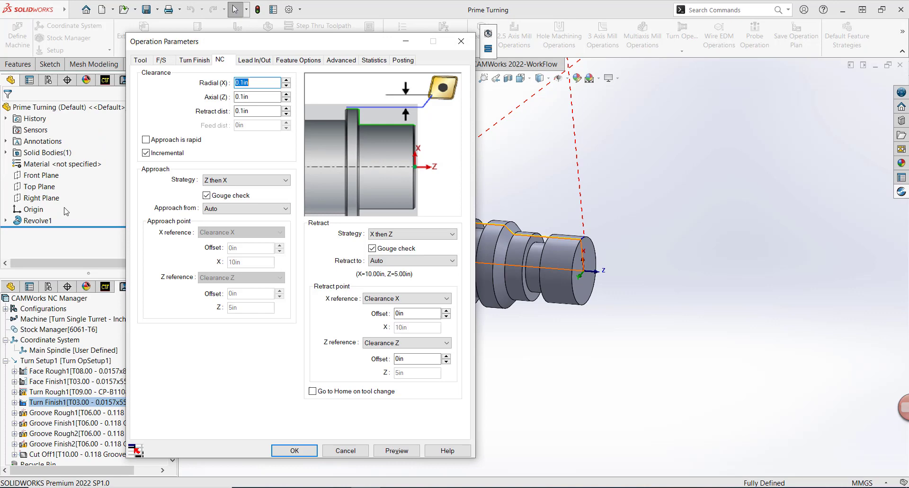
{"action": "left_click", "coordinate": [141, 59]}
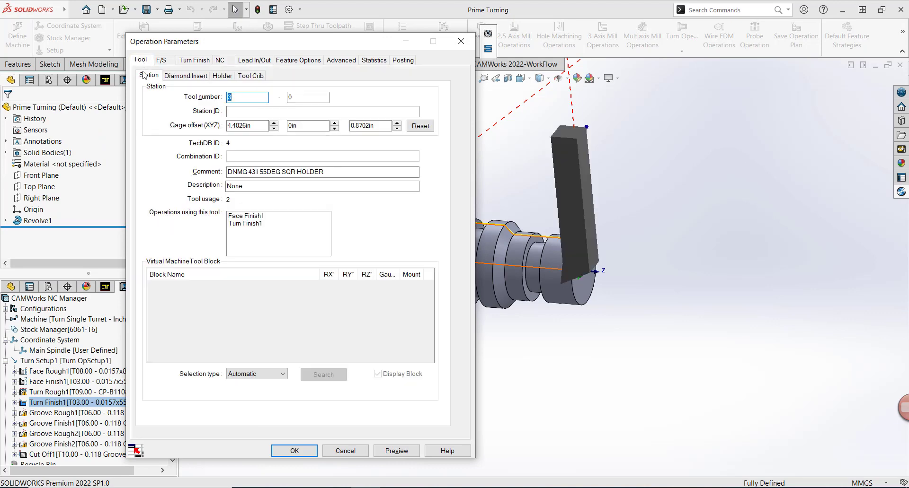
{"action": "left_click", "coordinate": [250, 75]}
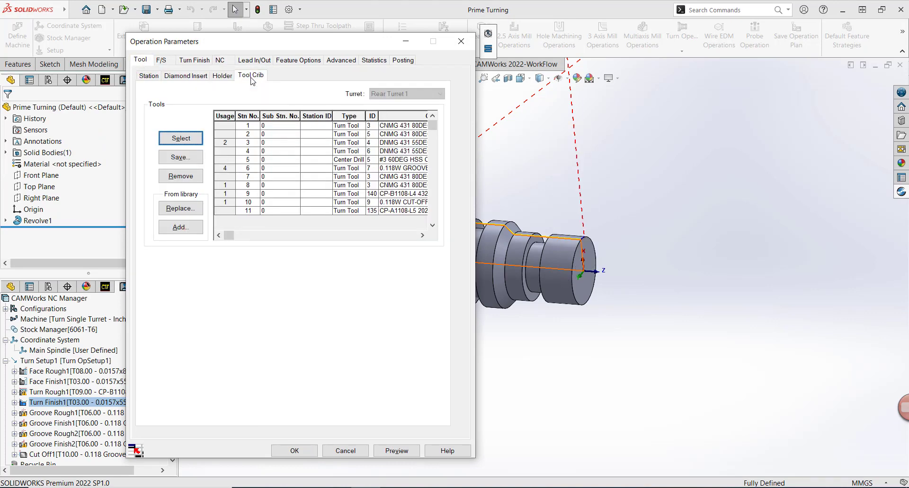
{"action": "left_click", "coordinate": [248, 211]}
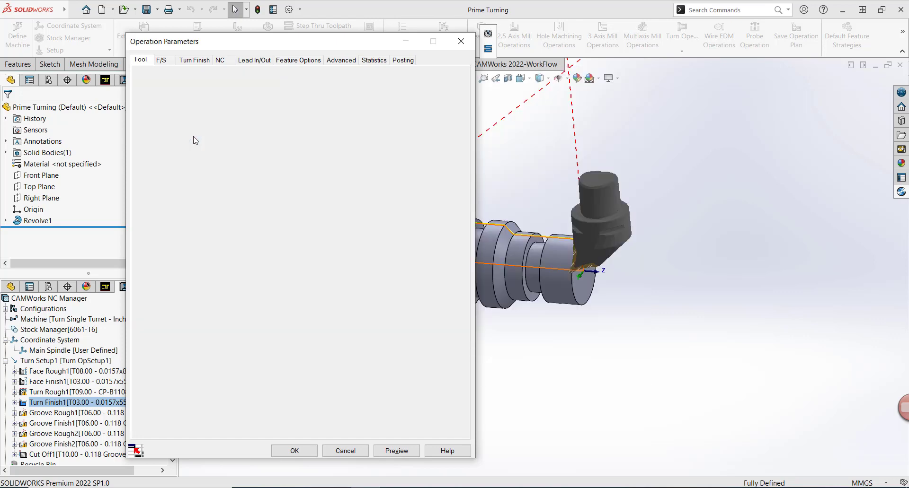
{"action": "left_click", "coordinate": [240, 76]}
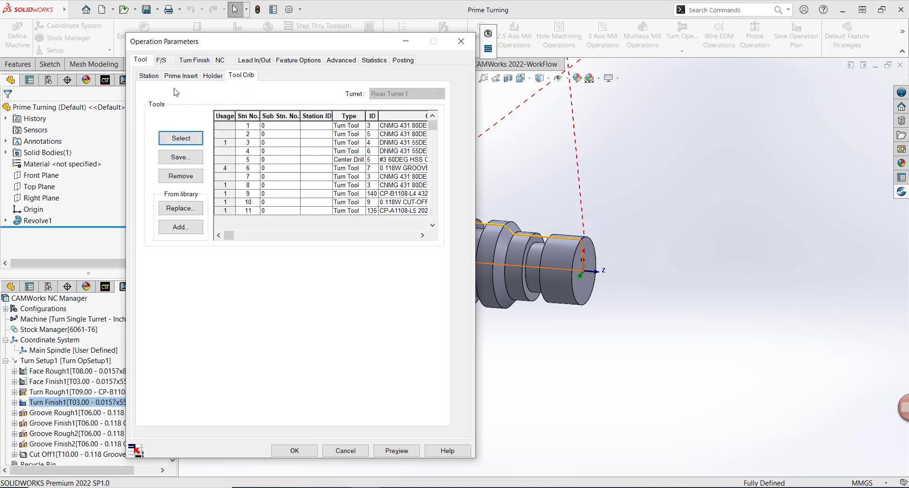
{"action": "left_click", "coordinate": [179, 76]}
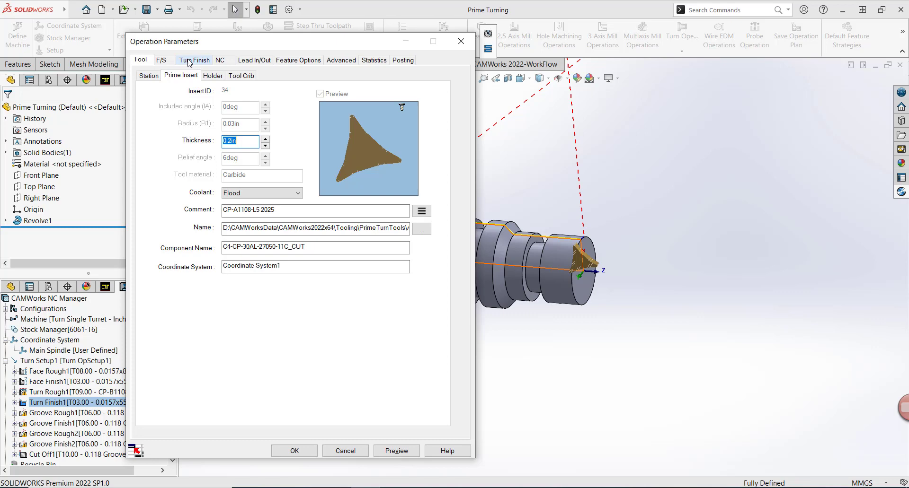
Set Turn Finish1 to PrimeTurning with Reverse, review its PrimeTurning parameters and accept with OK
{"action": "left_click", "coordinate": [194, 60]}
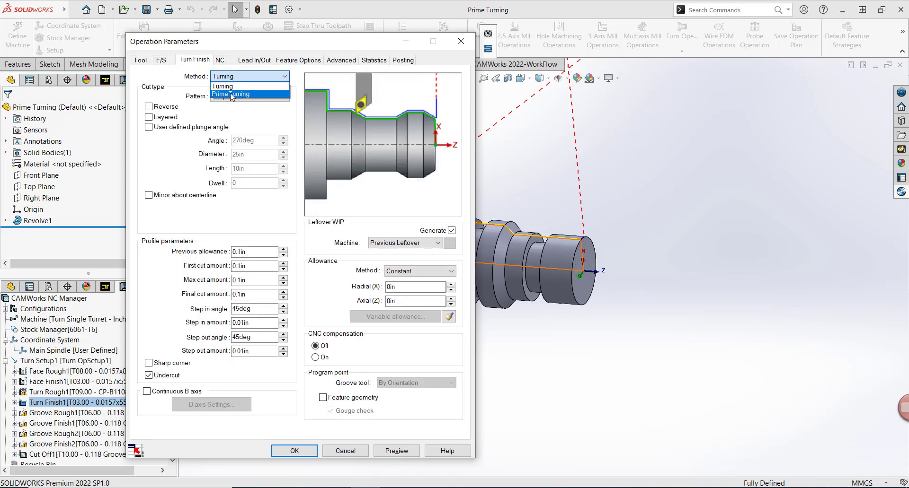
{"action": "left_click", "coordinate": [231, 94]}
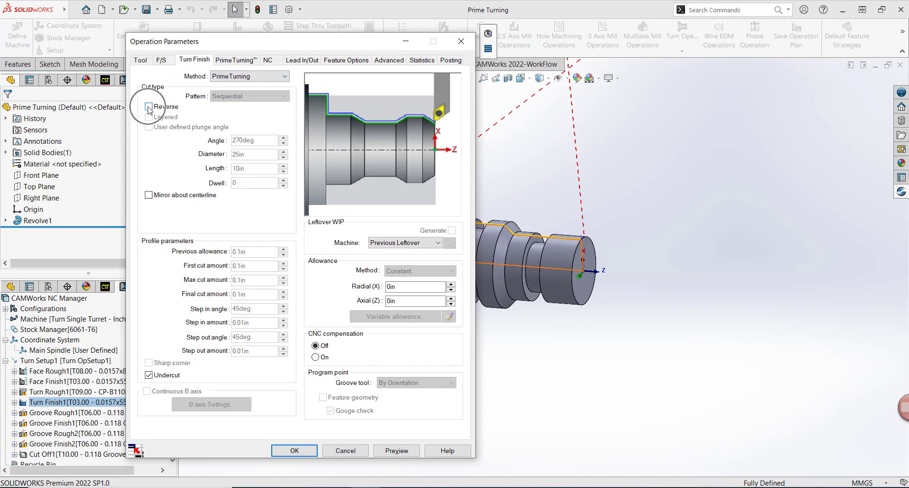
{"action": "left_click", "coordinate": [148, 107]}
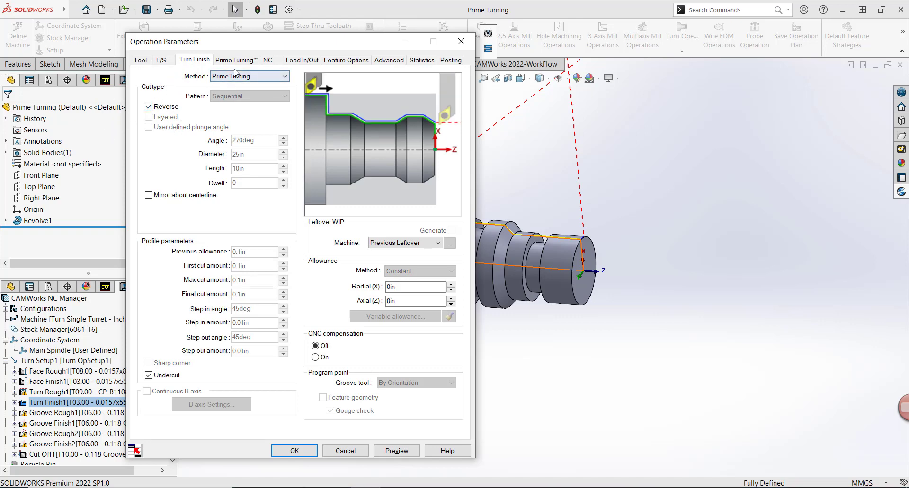
{"action": "left_click", "coordinate": [236, 59]}
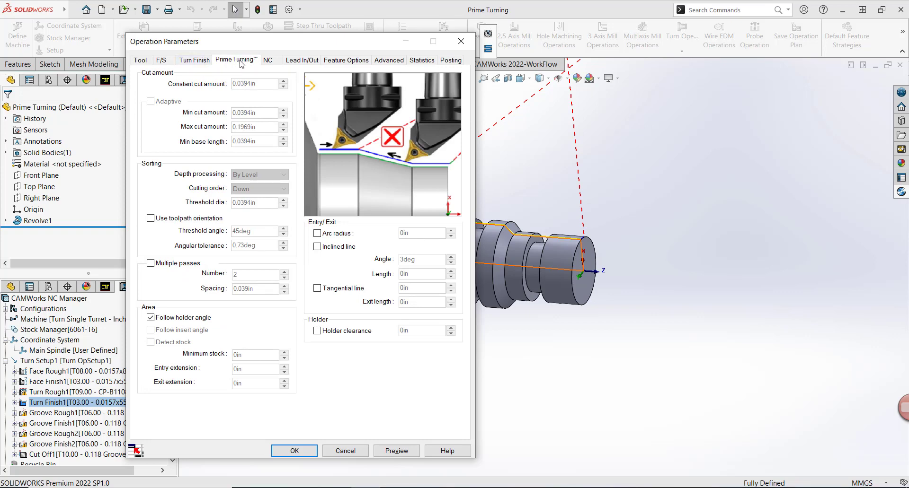
{"action": "mouse_move", "coordinate": [201, 235]}
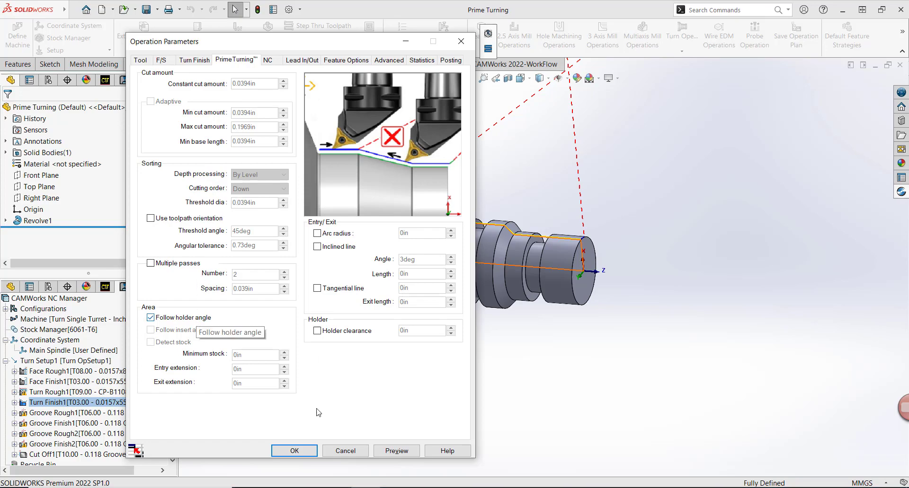
{"action": "left_click", "coordinate": [293, 451]}
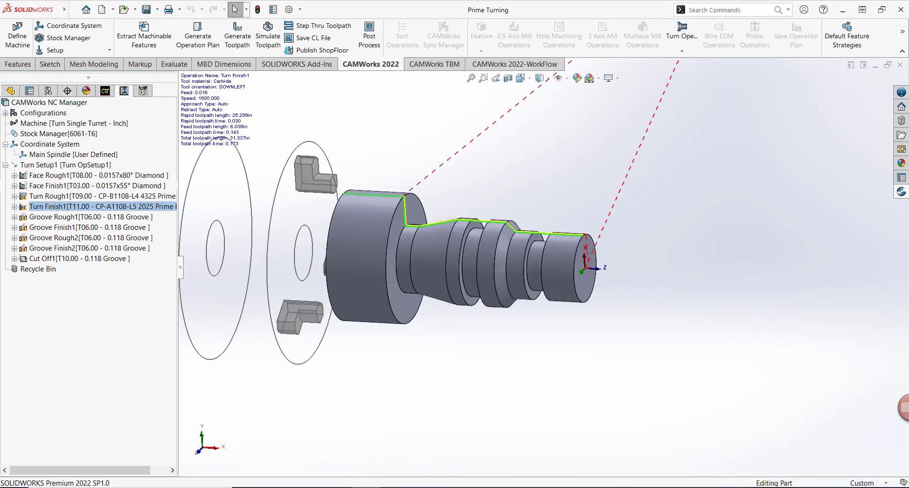
Run the material-removal simulation of Turn Setup1 to see the PrimeTurning-machined part
{"action": "left_click", "coordinate": [65, 165]}
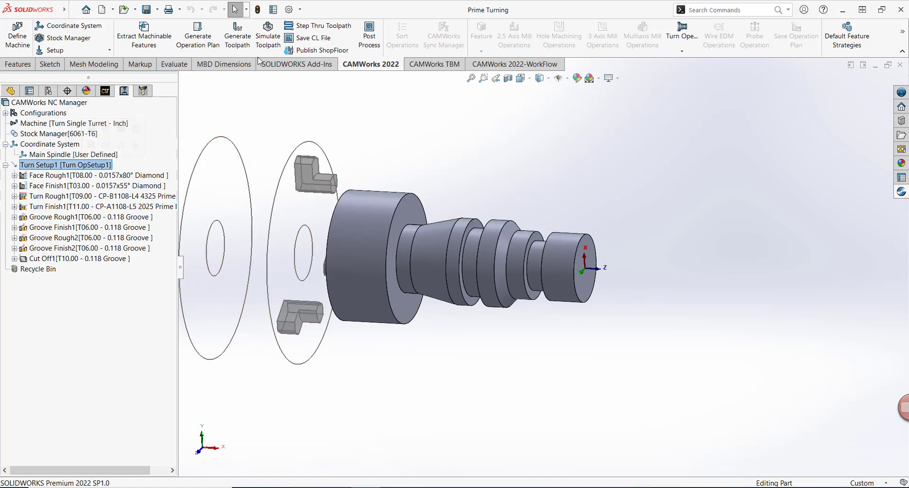
{"action": "left_click", "coordinate": [266, 35]}
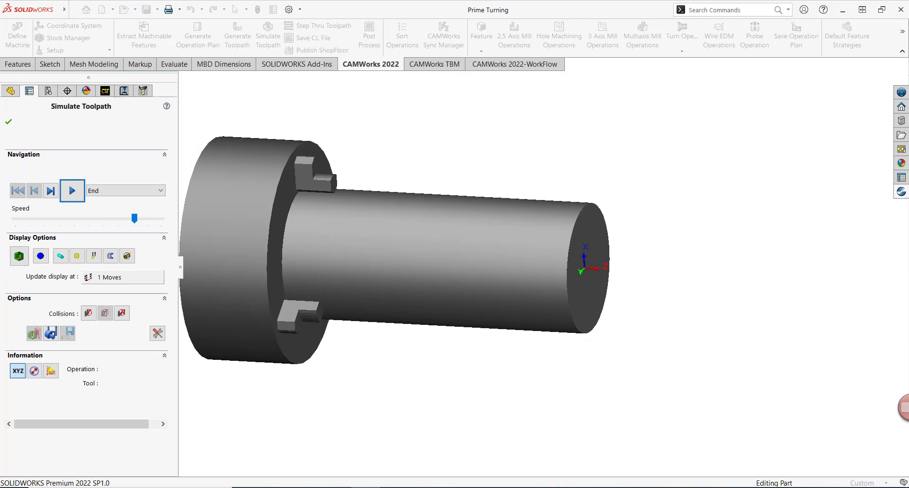
{"action": "left_click", "coordinate": [72, 190]}
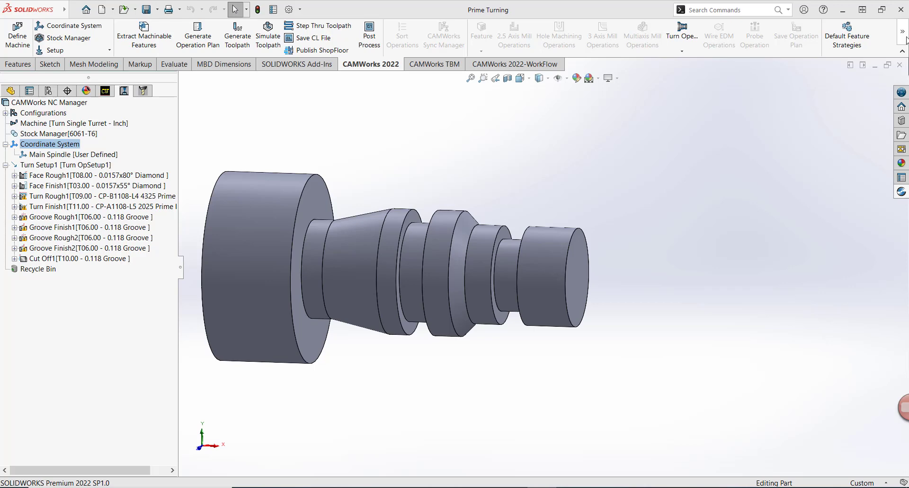
{"action": "mouse_move", "coordinate": [576, 78]}
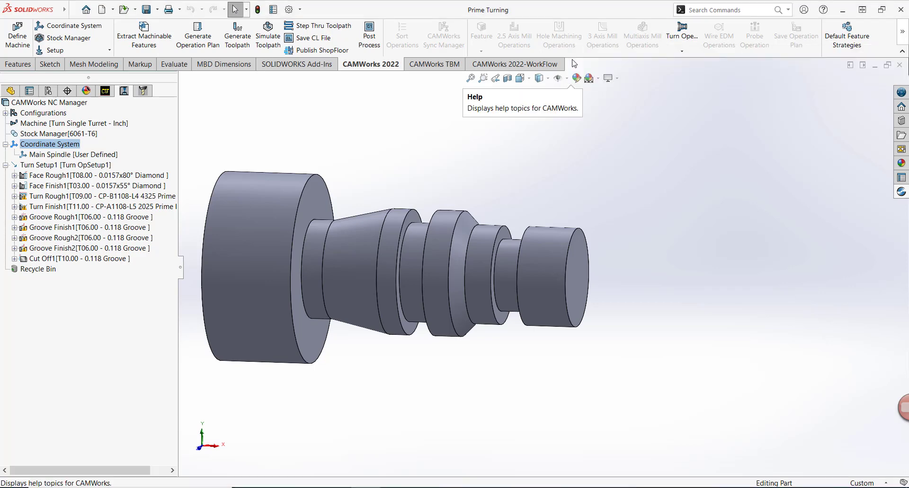
{"action": "left_click", "coordinate": [576, 79]}
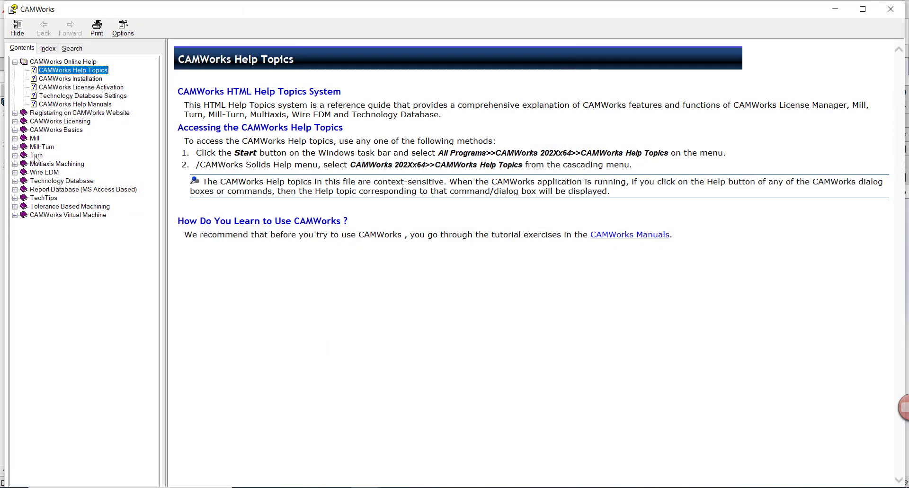
{"action": "left_click", "coordinate": [14, 155]}
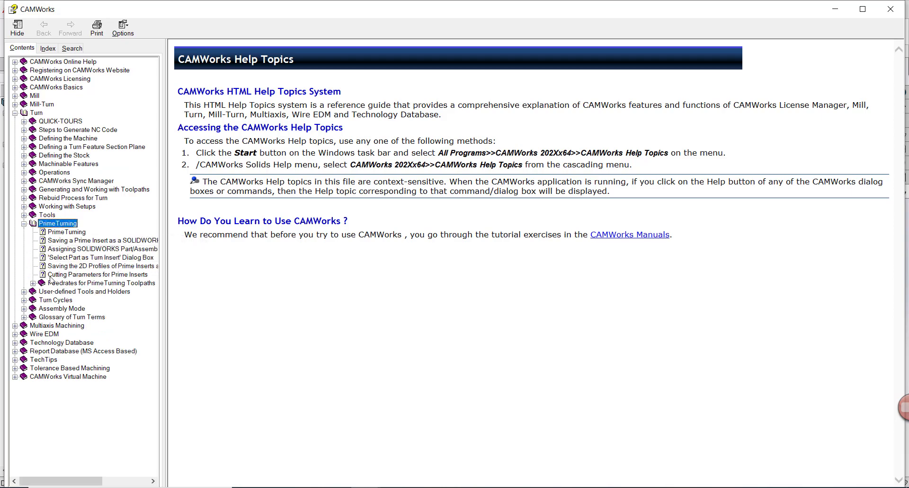
{"action": "left_click", "coordinate": [98, 274]}
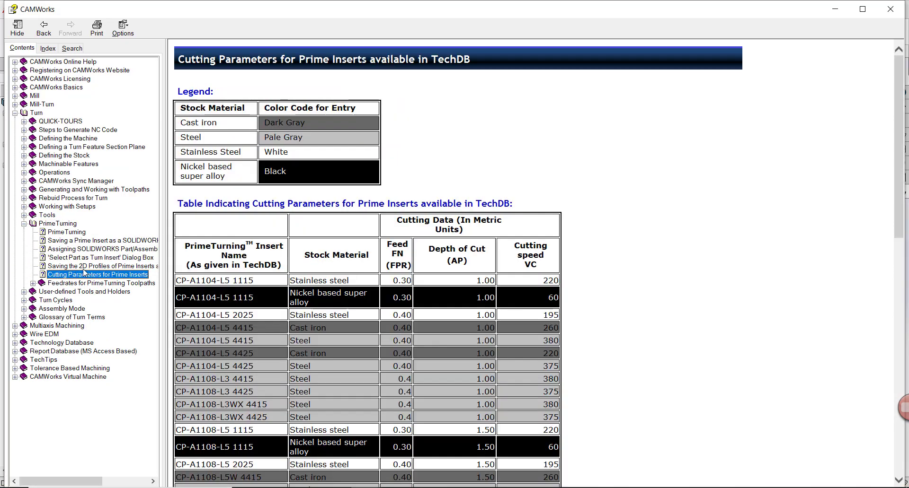
{"action": "mouse_move", "coordinate": [241, 222]}
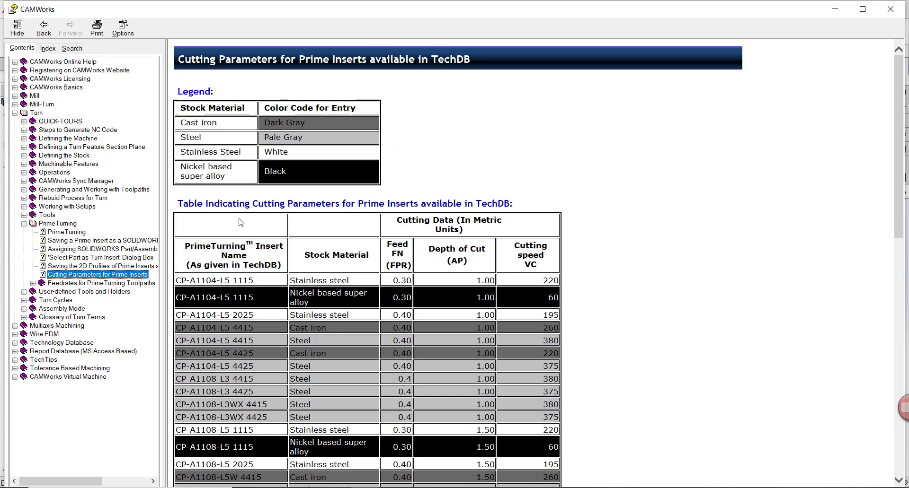
{"action": "mouse_move", "coordinate": [234, 305]}
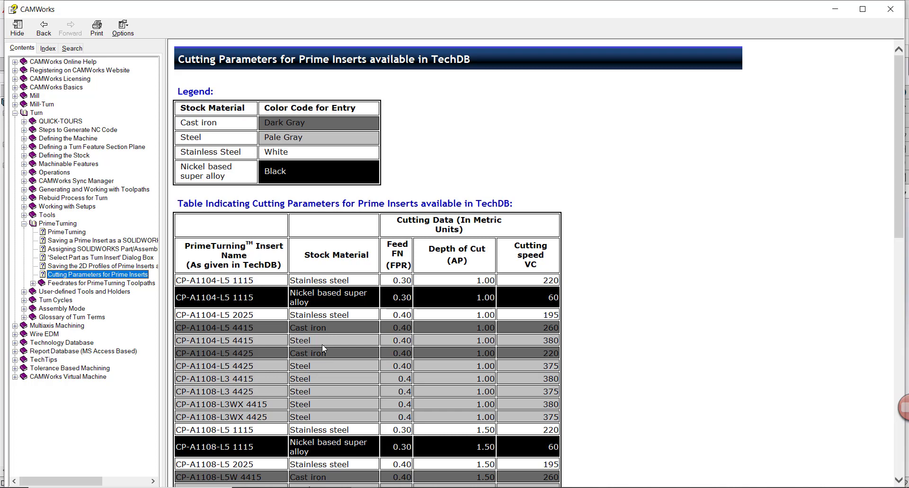
{"action": "mouse_move", "coordinate": [399, 252]}
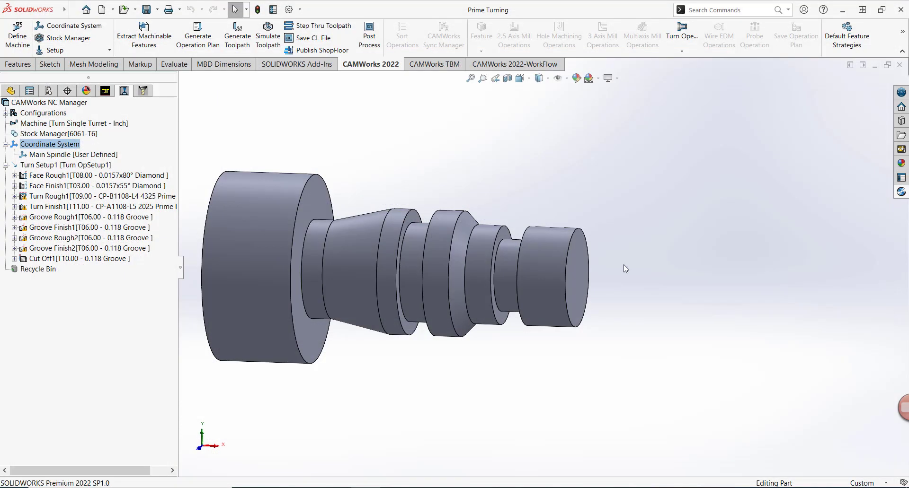
{"action": "mouse_move", "coordinate": [610, 292]}
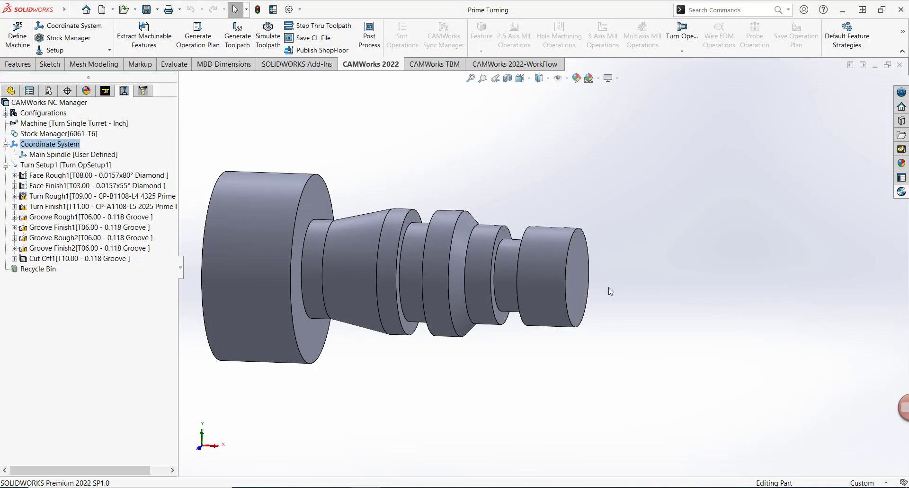